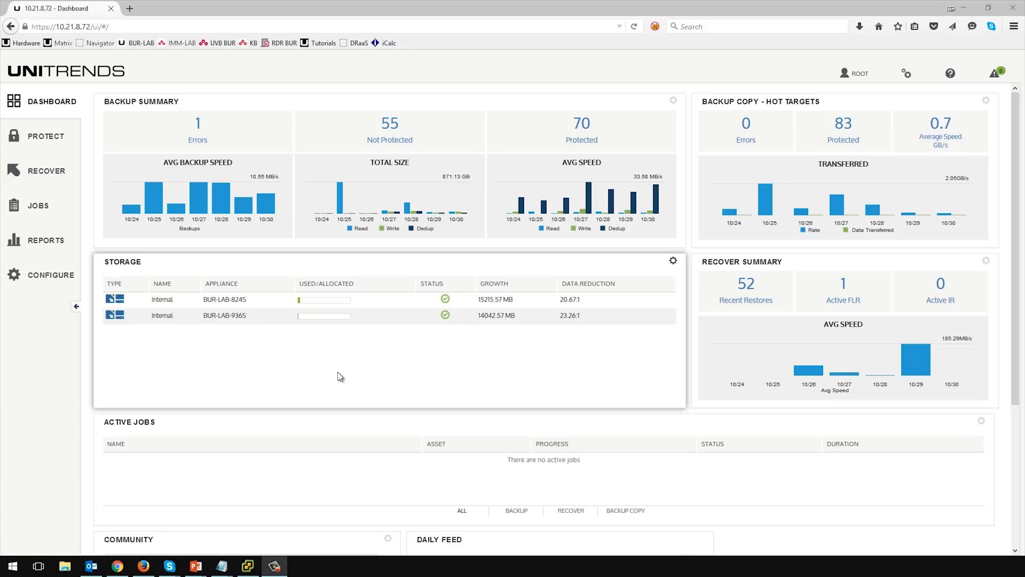
mouse_move(344, 361)
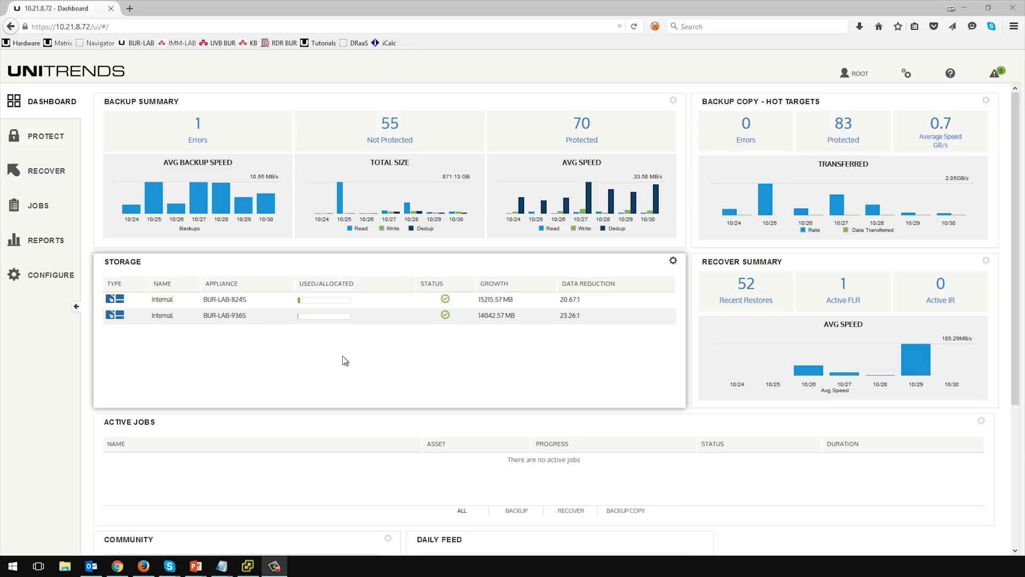
mouse_move(335, 369)
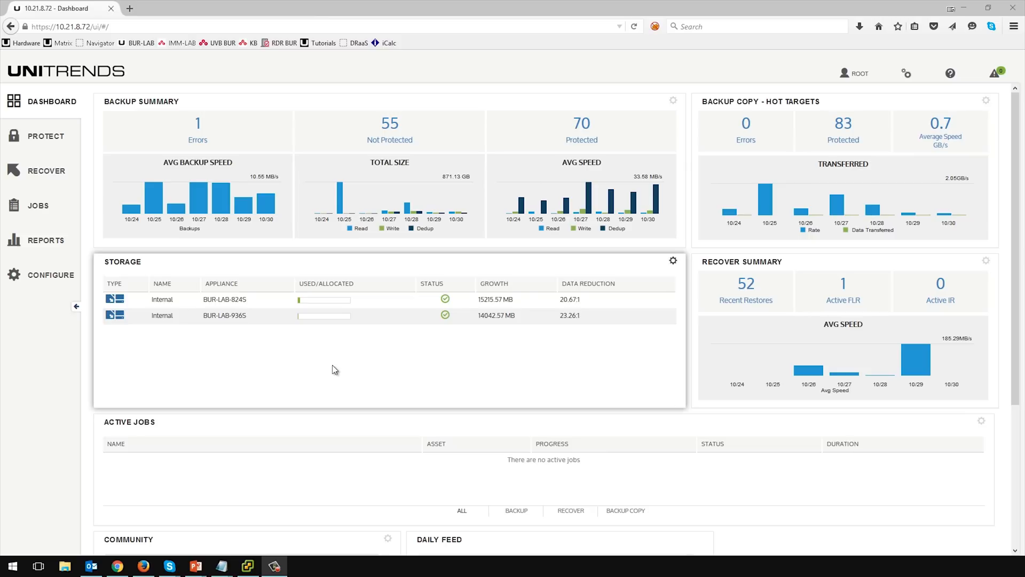
mouse_move(91, 210)
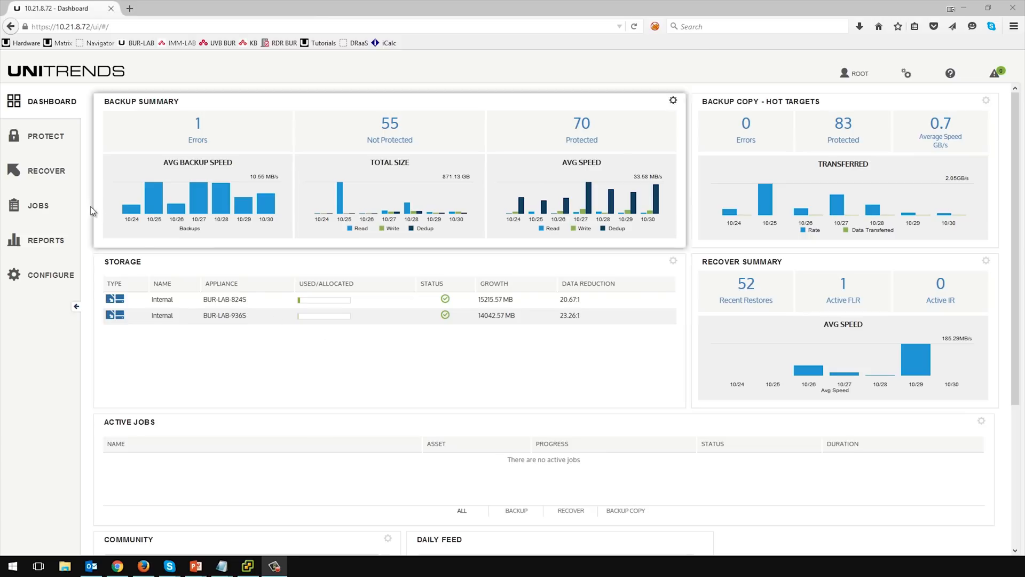
mouse_move(47, 171)
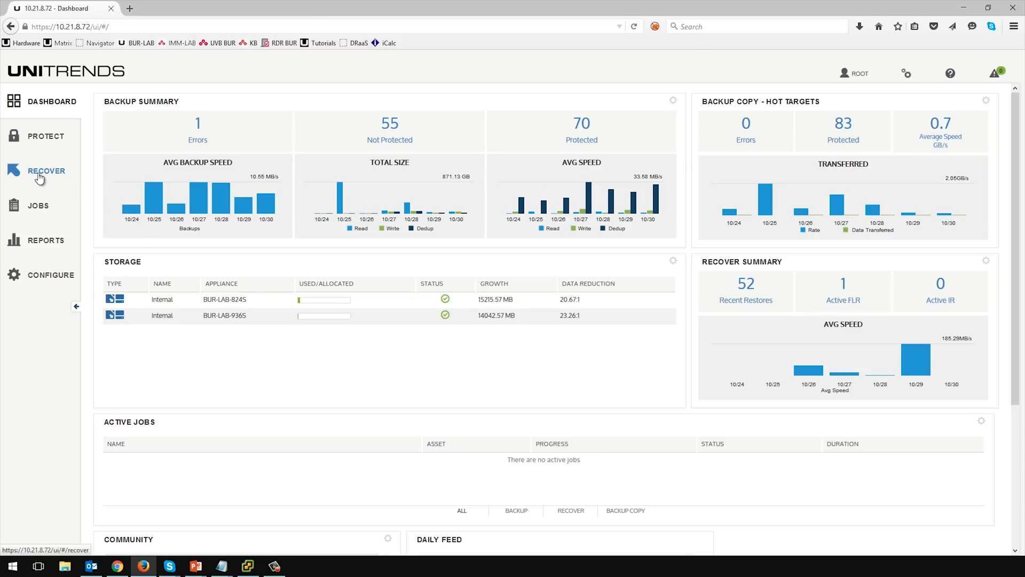
Step: Open the Recover backup catalog and scroll down to the BUR-LAB-FS01 (Agent-Based) entry
click(46, 170)
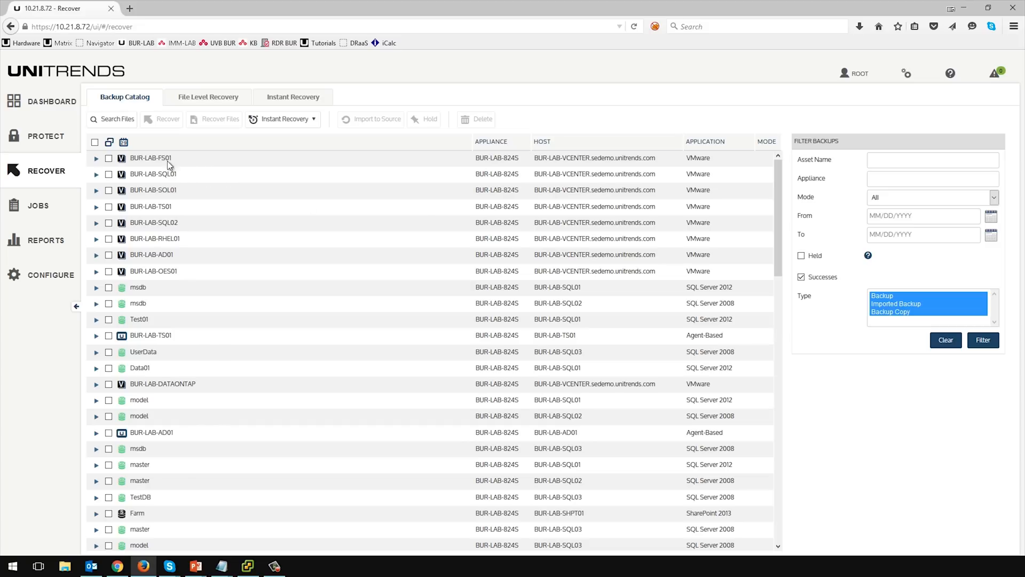
mouse_move(489, 151)
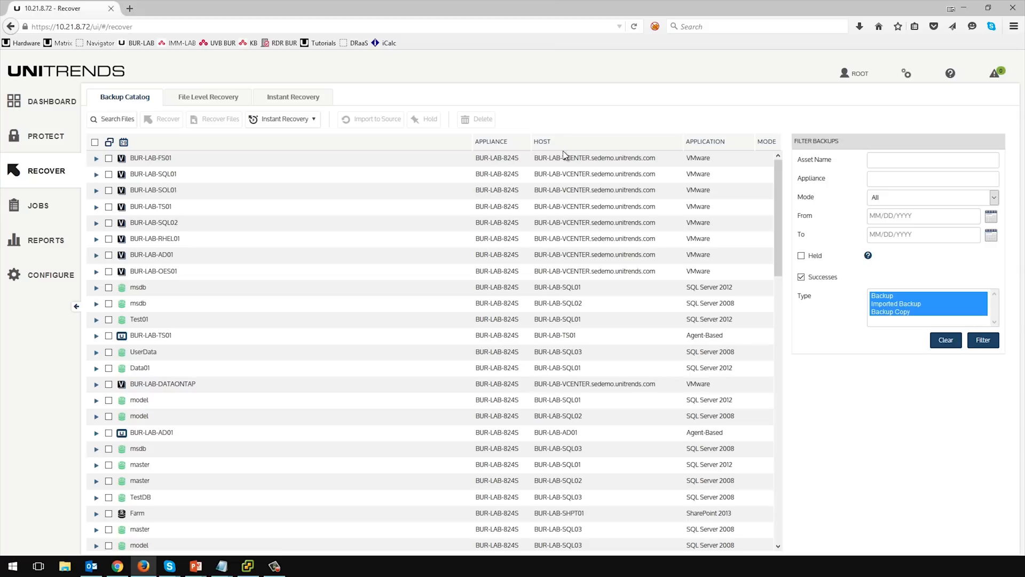
mouse_move(567, 173)
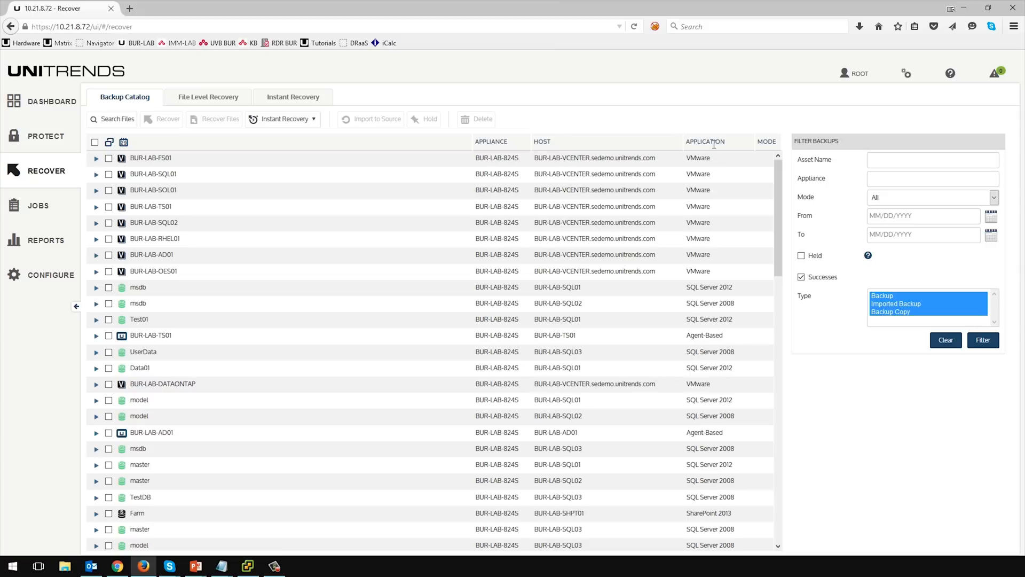
mouse_move(730, 148)
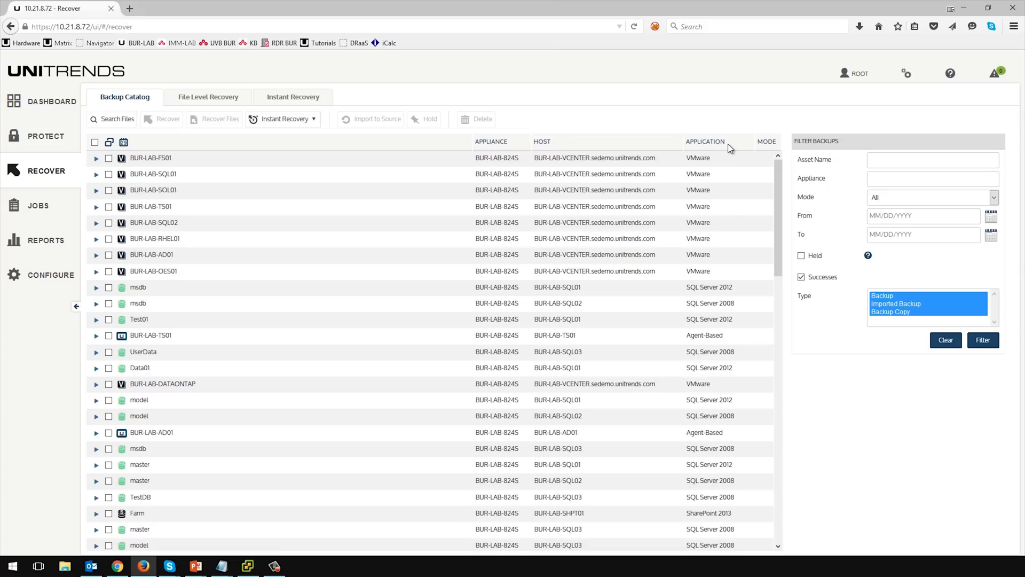
scroll(down, 3)
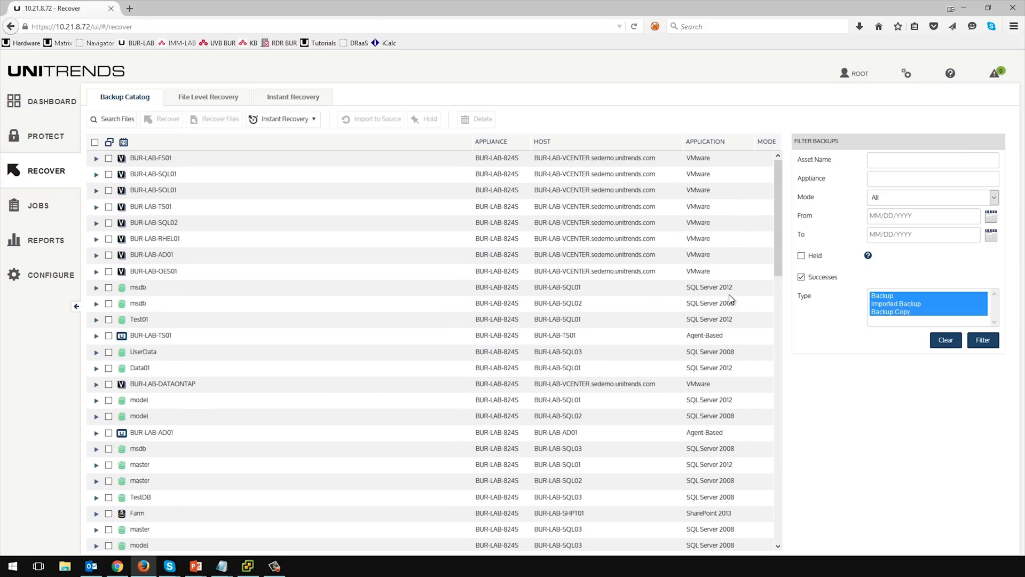
mouse_move(276, 283)
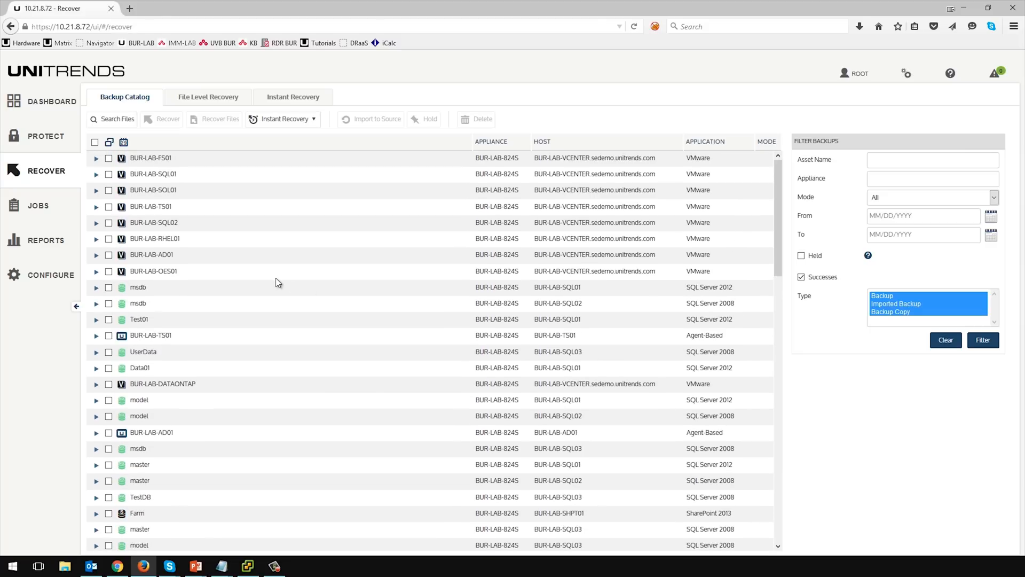
scroll(down, 3)
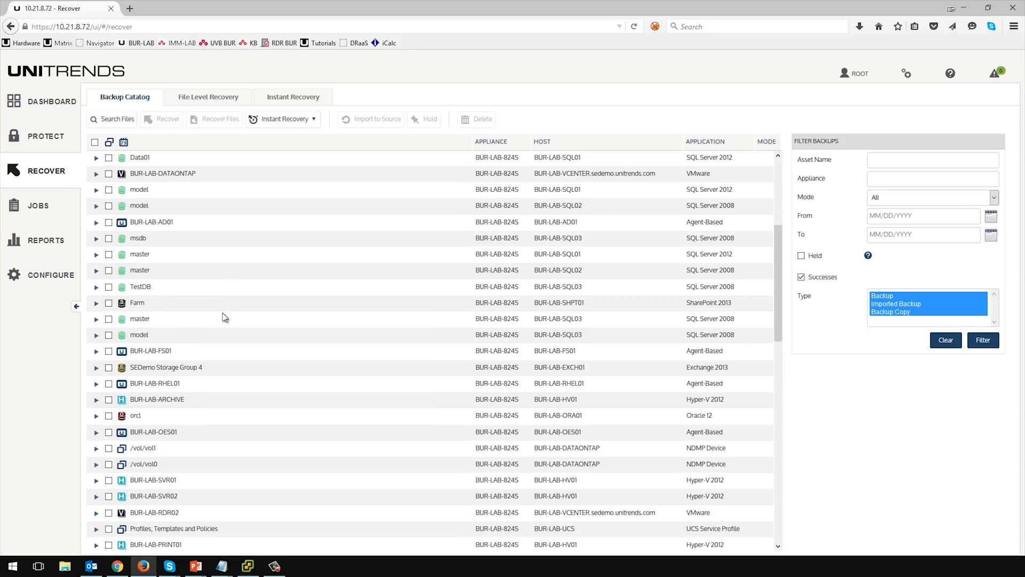
scroll(down, 3)
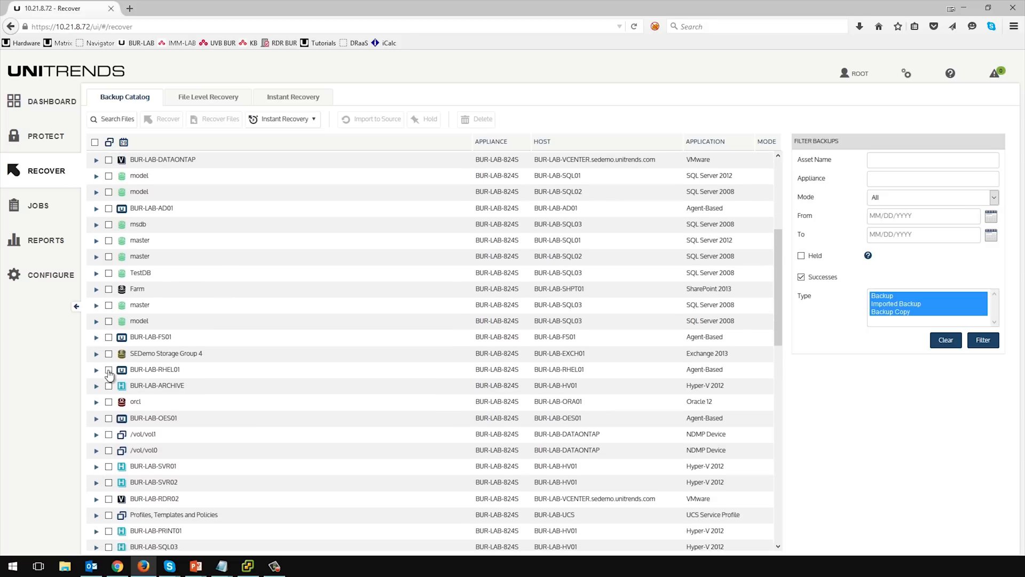
mouse_move(97, 344)
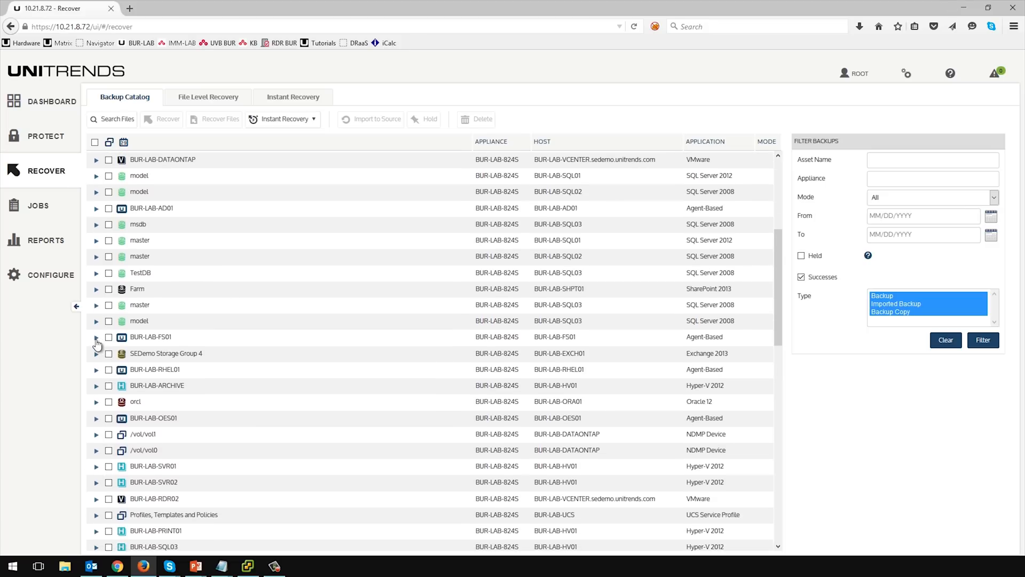
Step: Expand BUR-LAB-FS01, check its 10/30/2015 12:00:43 pm backup, and focus the Asset Name filter
click(96, 337)
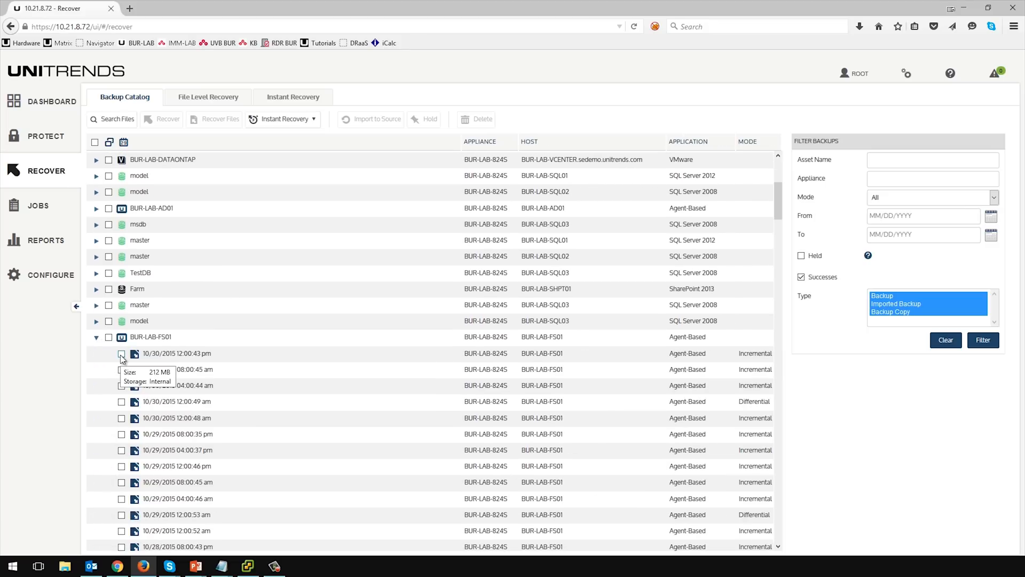
click(121, 353)
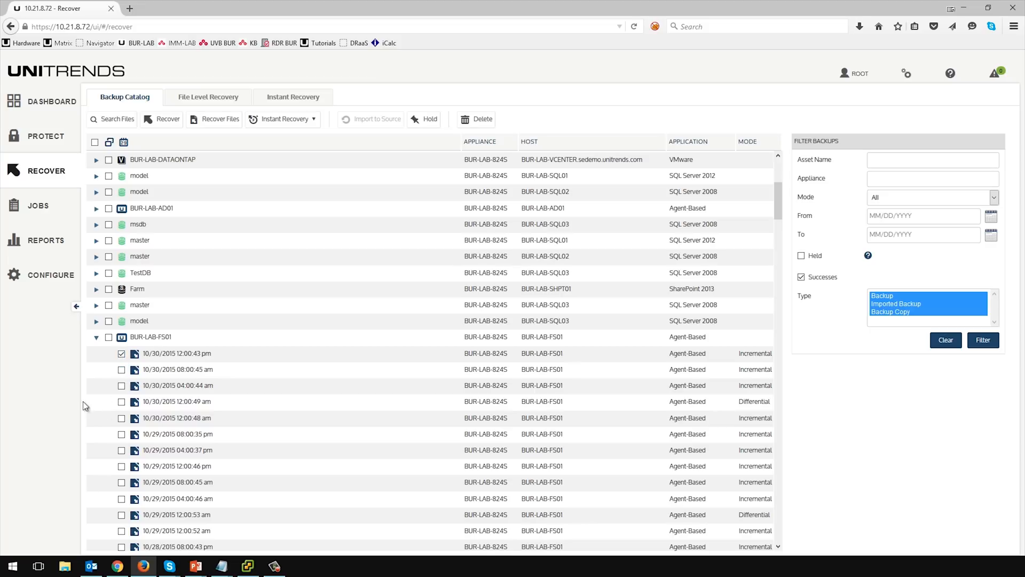
click(932, 160)
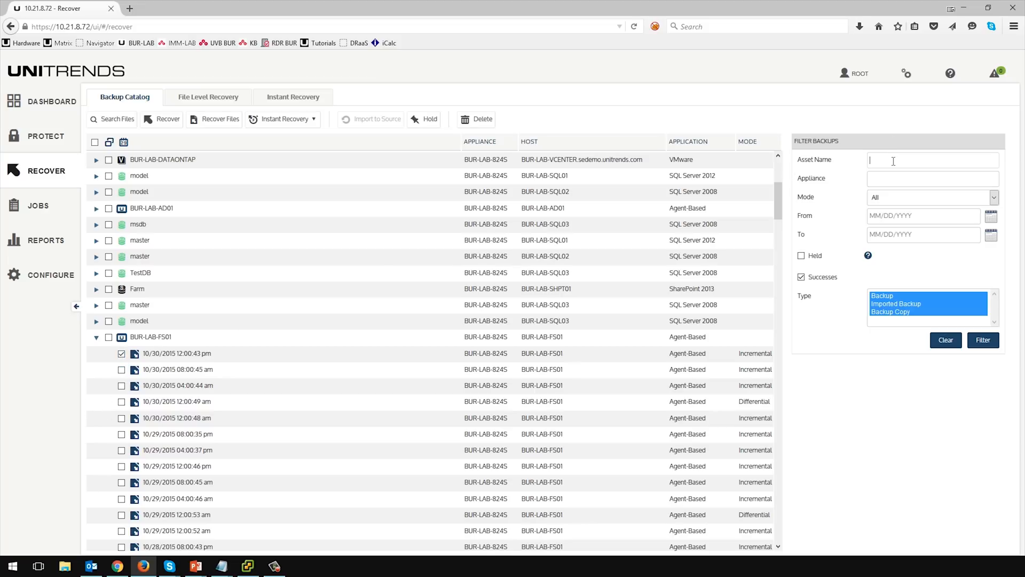
Step: Filter the catalog to Asset Name Fs01 and type Backup, then check the 10/30/2015 12:00:43 pm backup
text(Fs01)
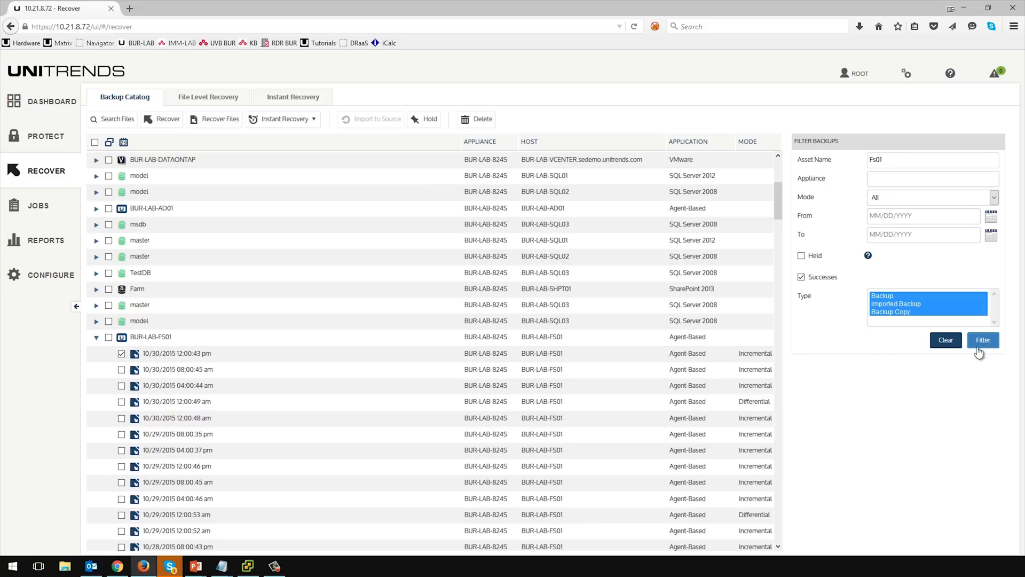
mouse_move(843, 218)
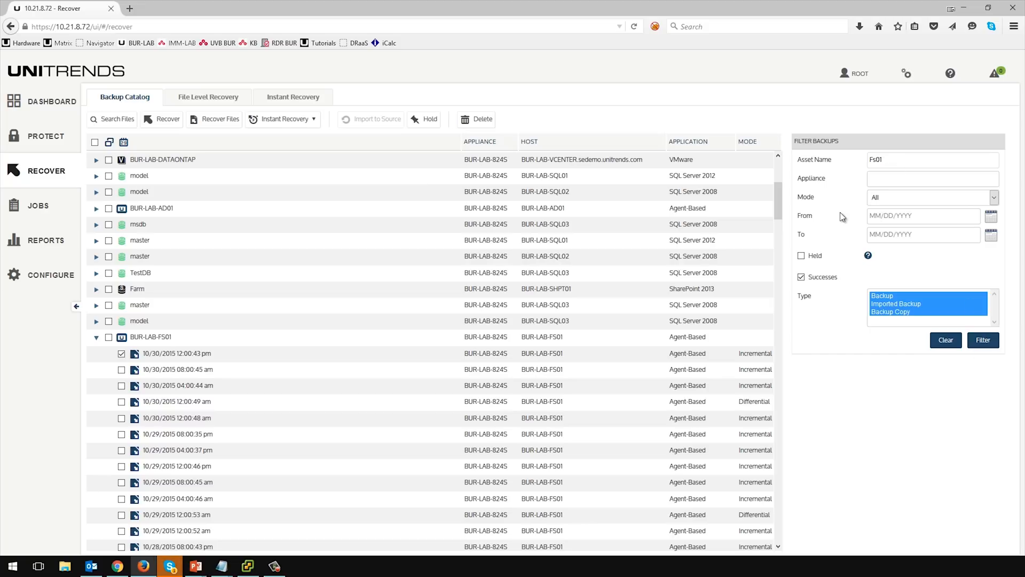
mouse_move(844, 188)
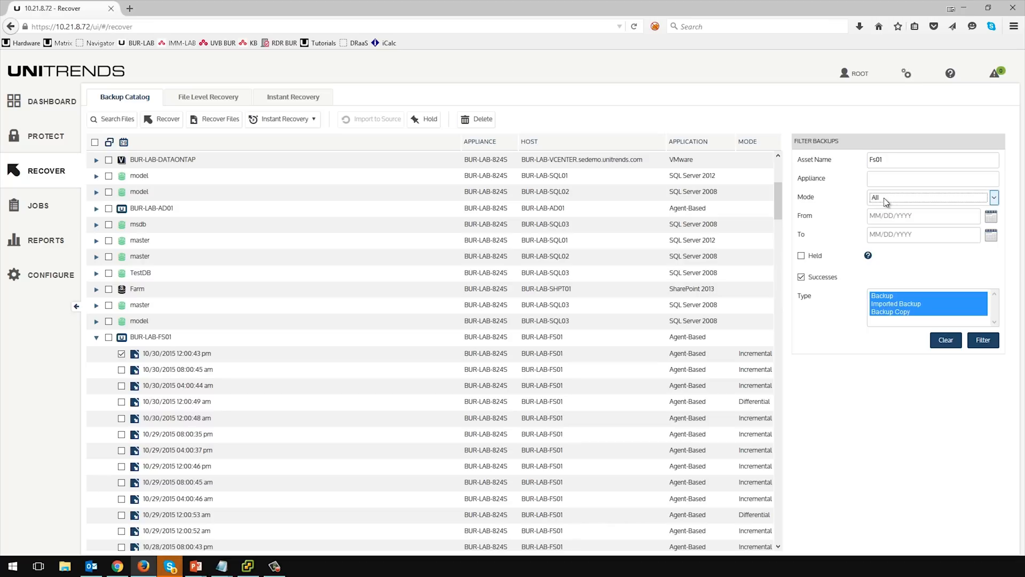
mouse_move(892, 320)
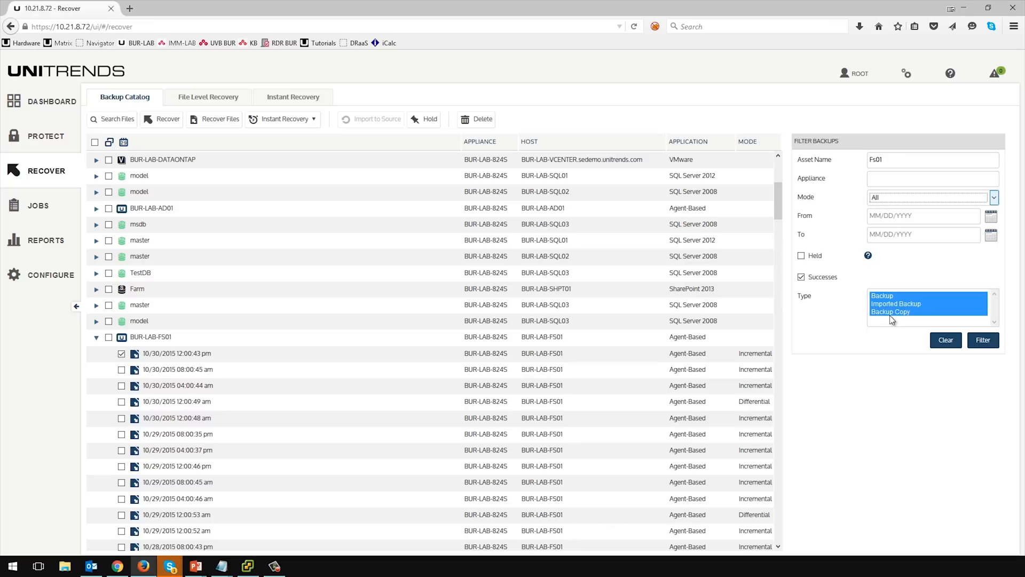
click(882, 295)
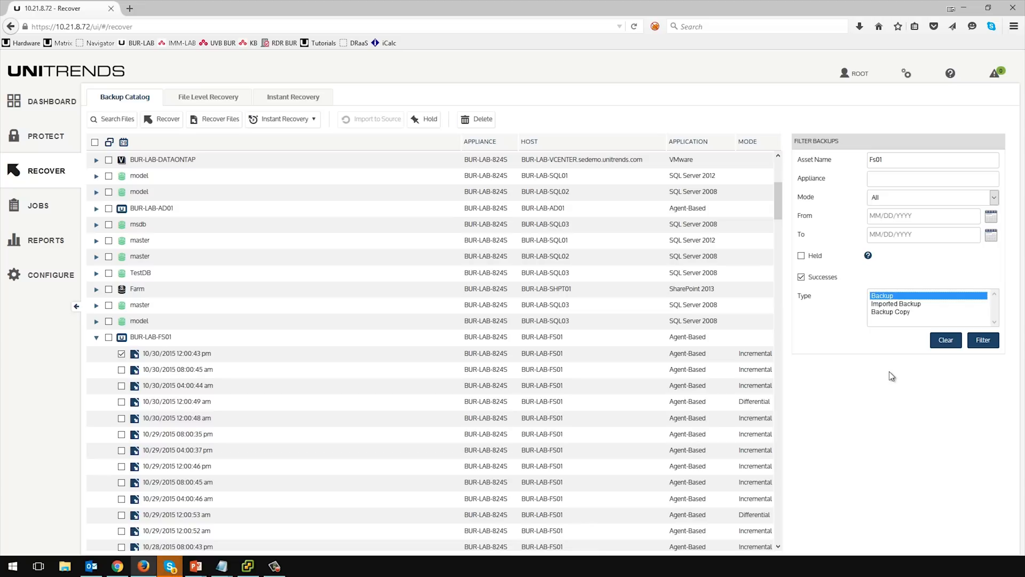
scroll(down, 3)
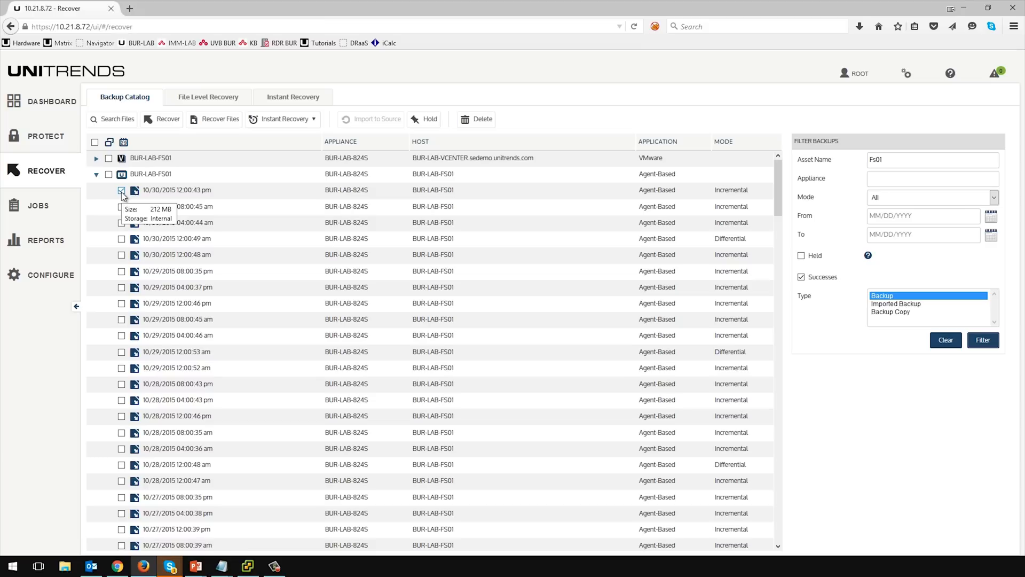
click(121, 190)
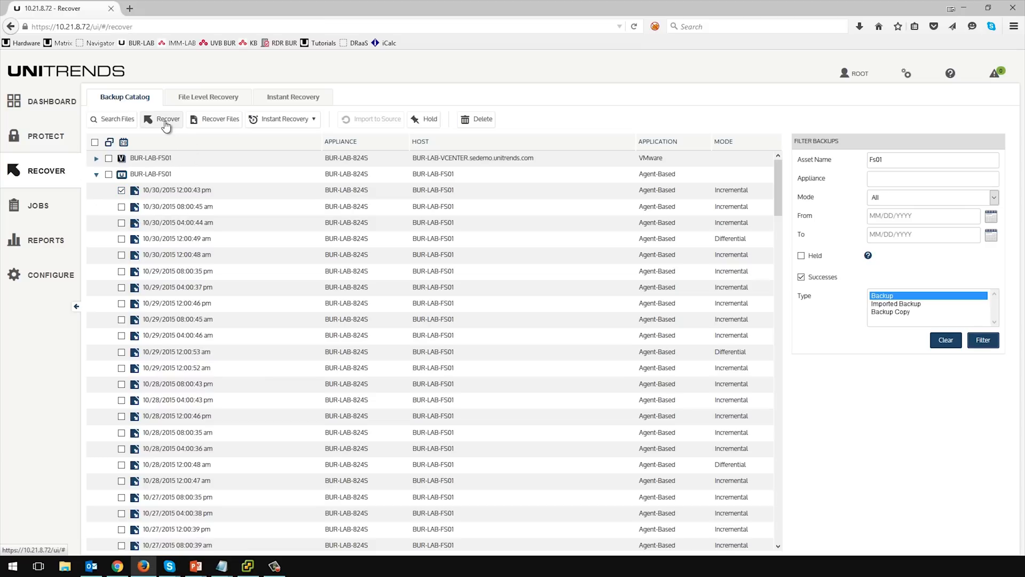
Step: Save a recover job restoring the incremental backup to C:\temp on asset BUR-LAB-FS01
click(167, 119)
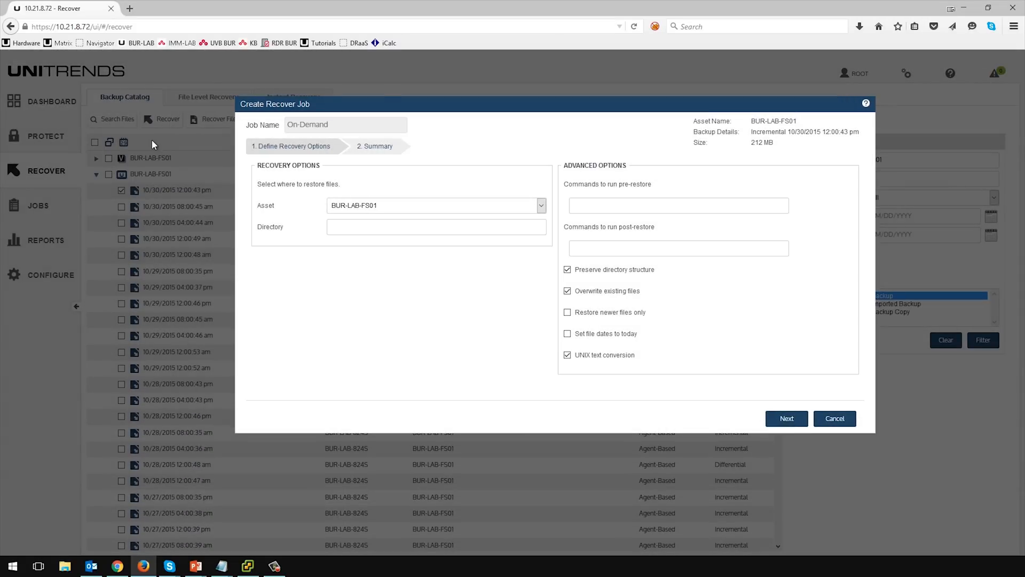
mouse_move(511, 215)
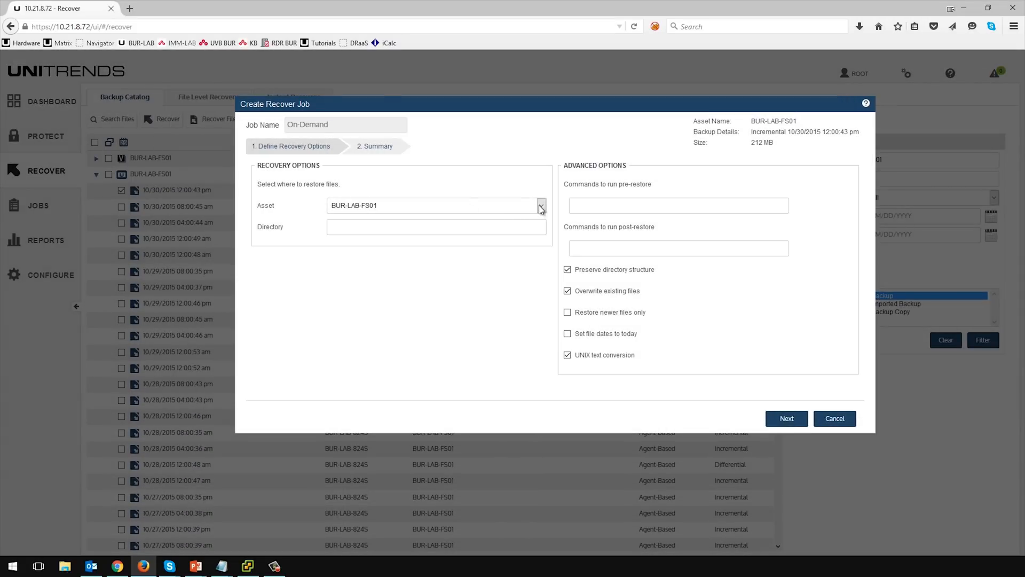
click(539, 205)
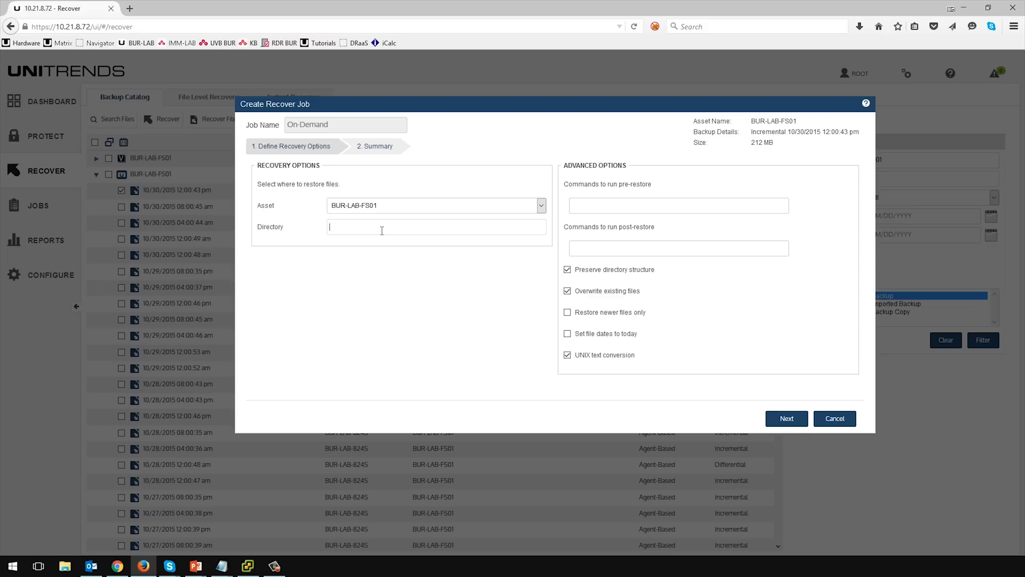
text(C:\temp)
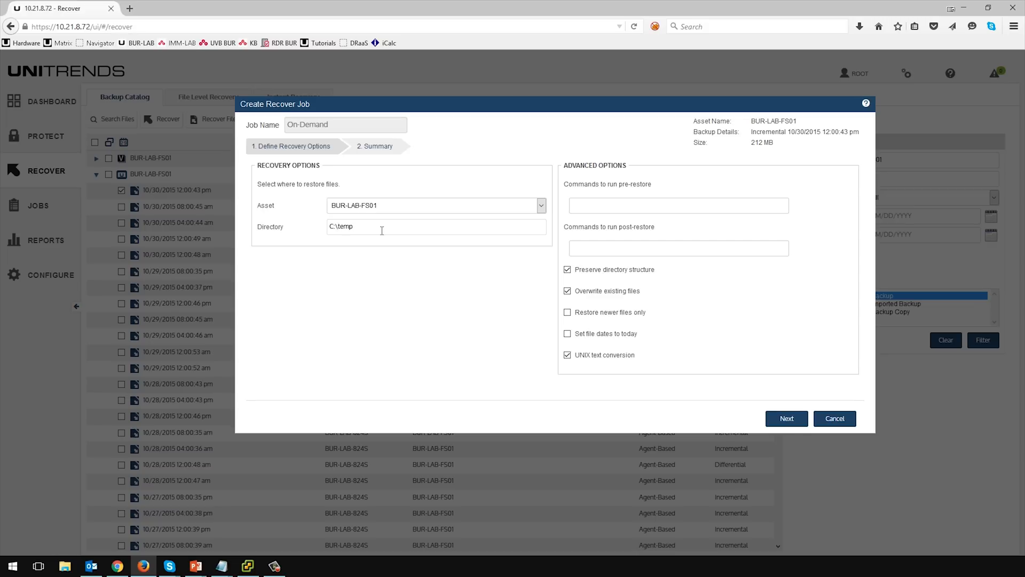
mouse_move(561, 223)
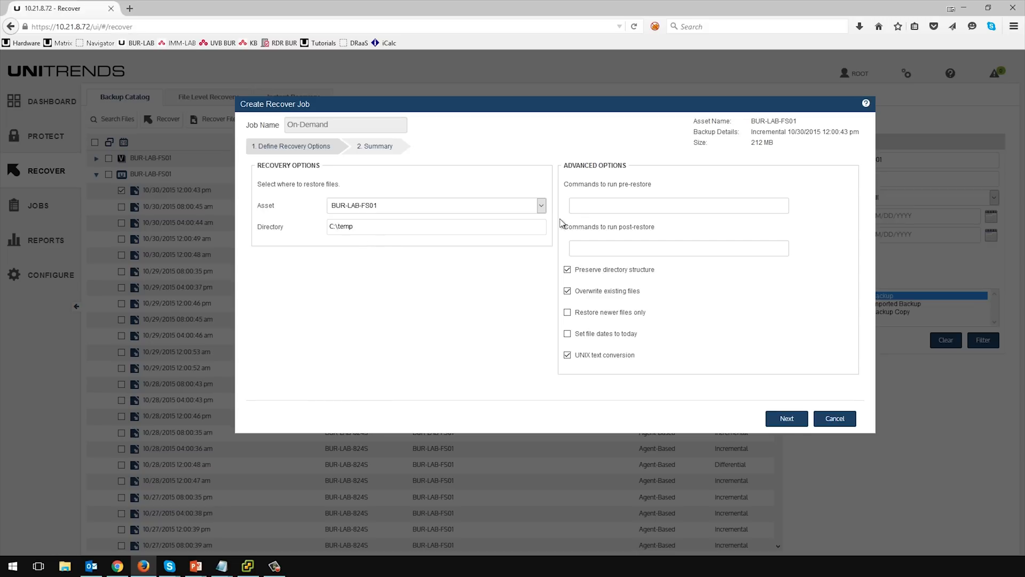
click(677, 204)
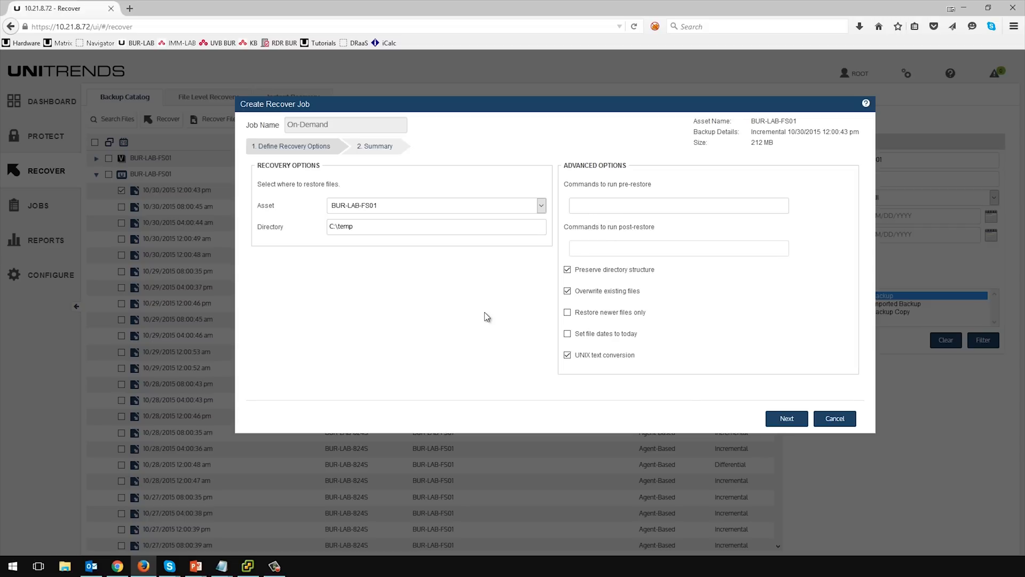
click(787, 418)
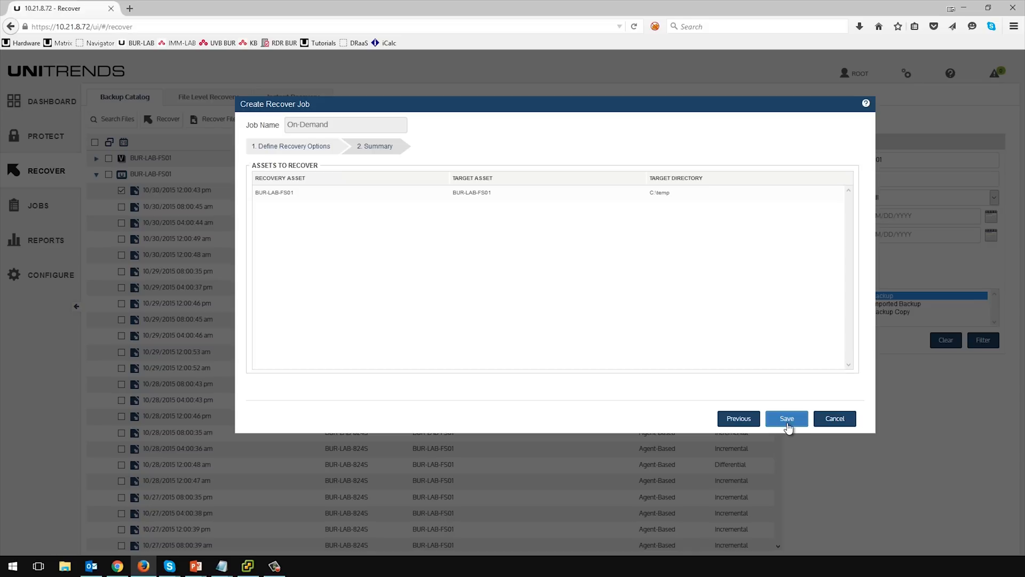
click(787, 418)
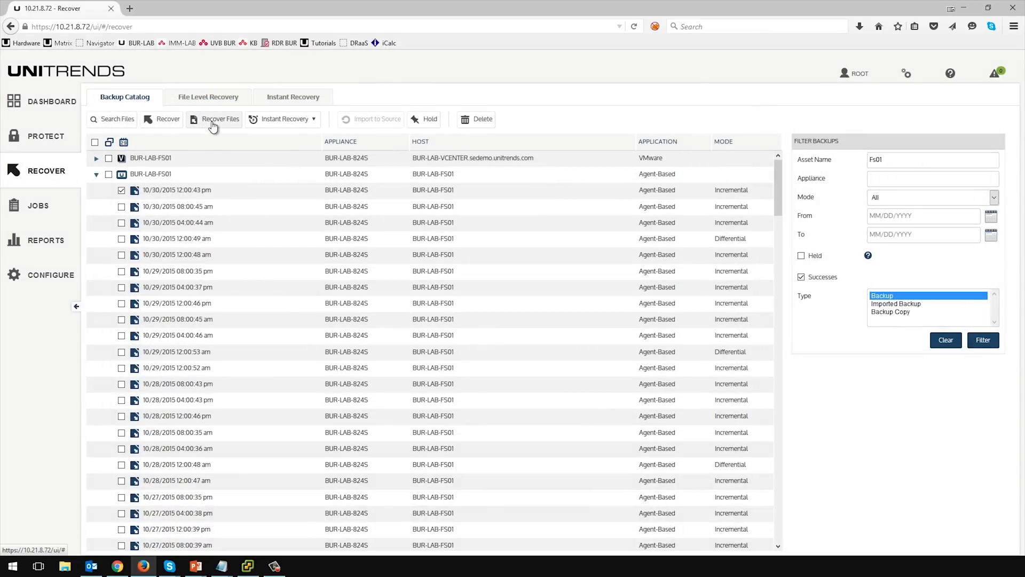
Step: Start Recover Files, select seadmin's Desktop, Documents and Downloads under C:\Users, and continue
click(220, 119)
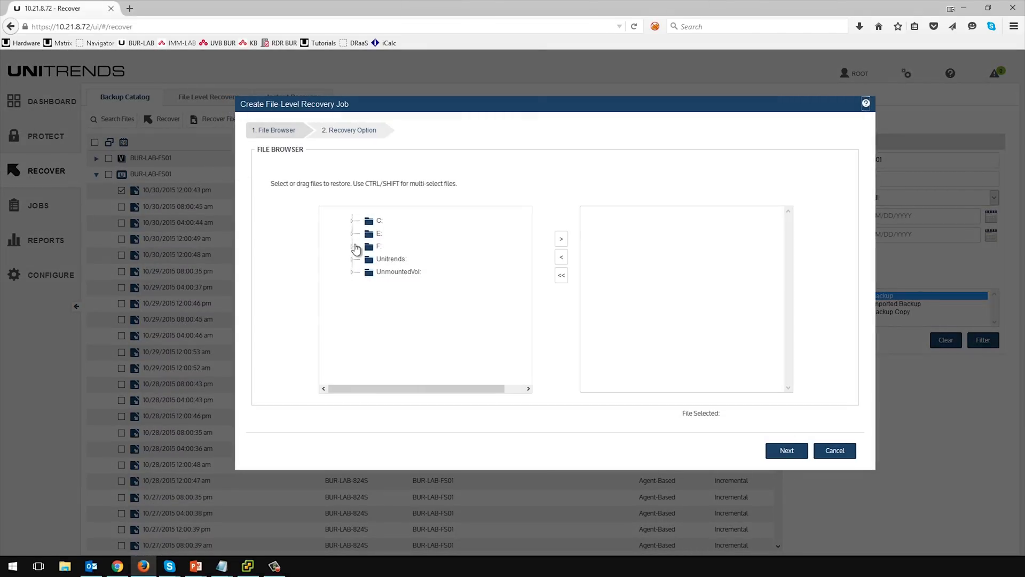
mouse_move(355, 237)
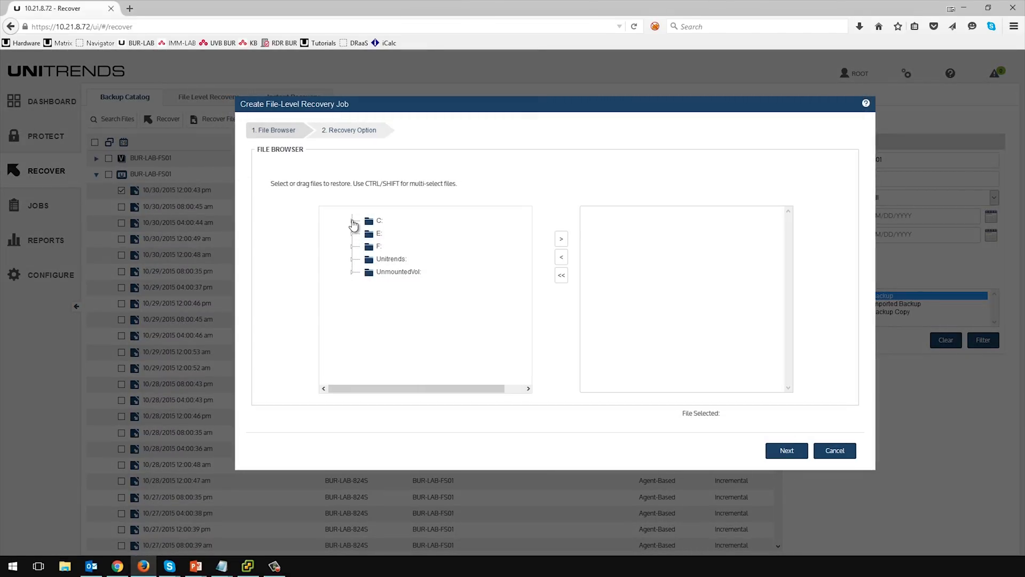
click(353, 221)
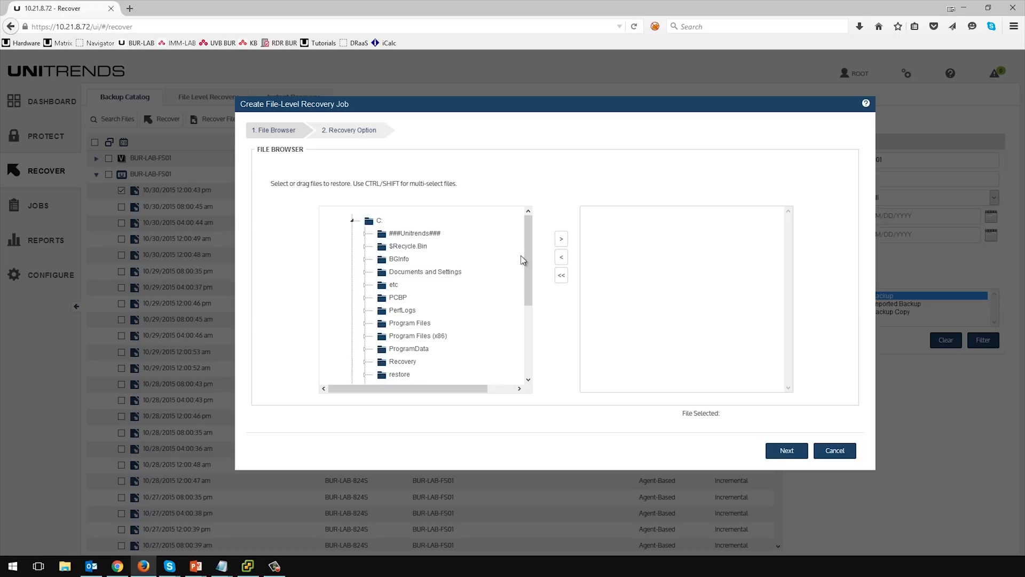
scroll(down, 3)
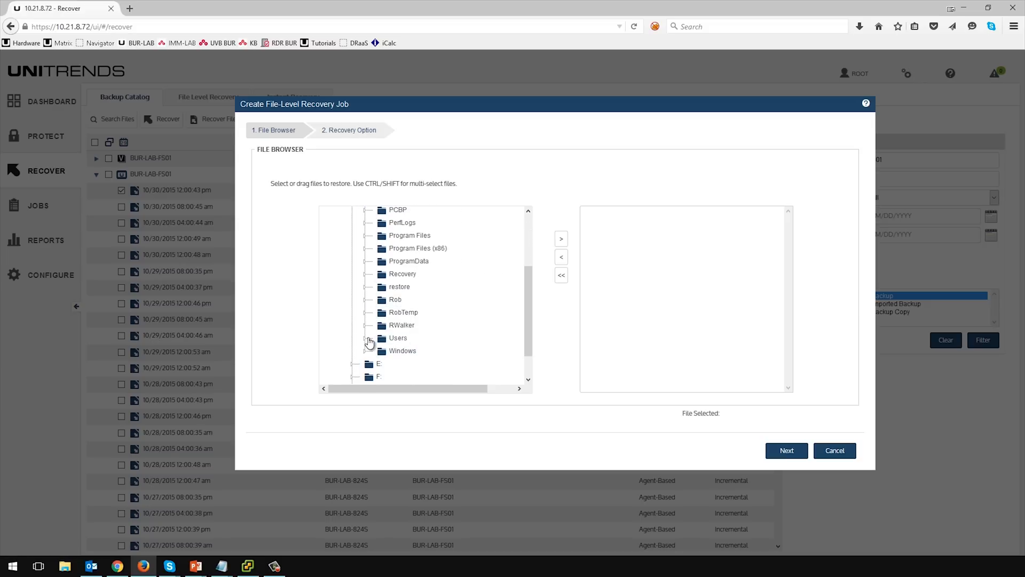
click(370, 339)
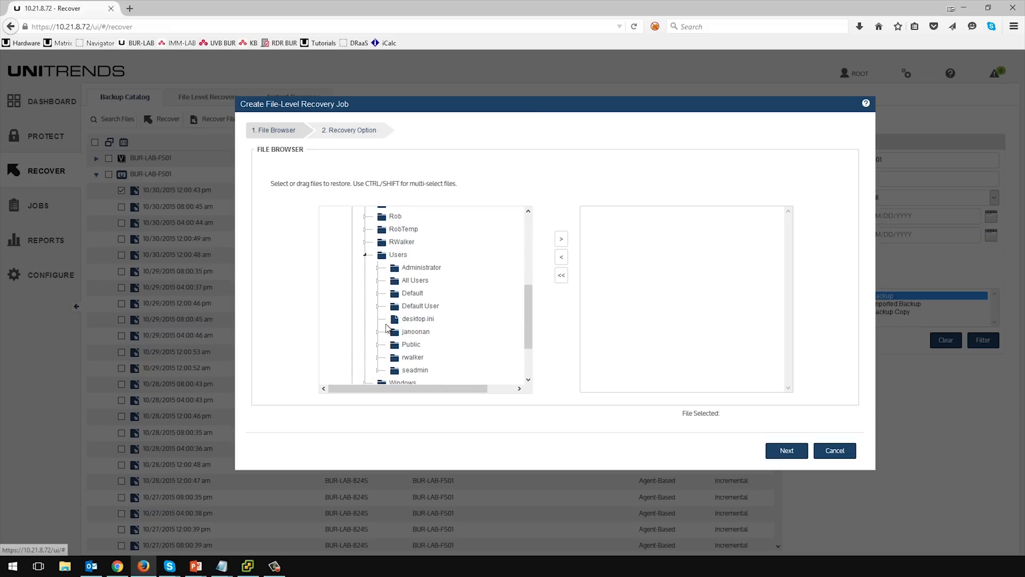
scroll(down, 3)
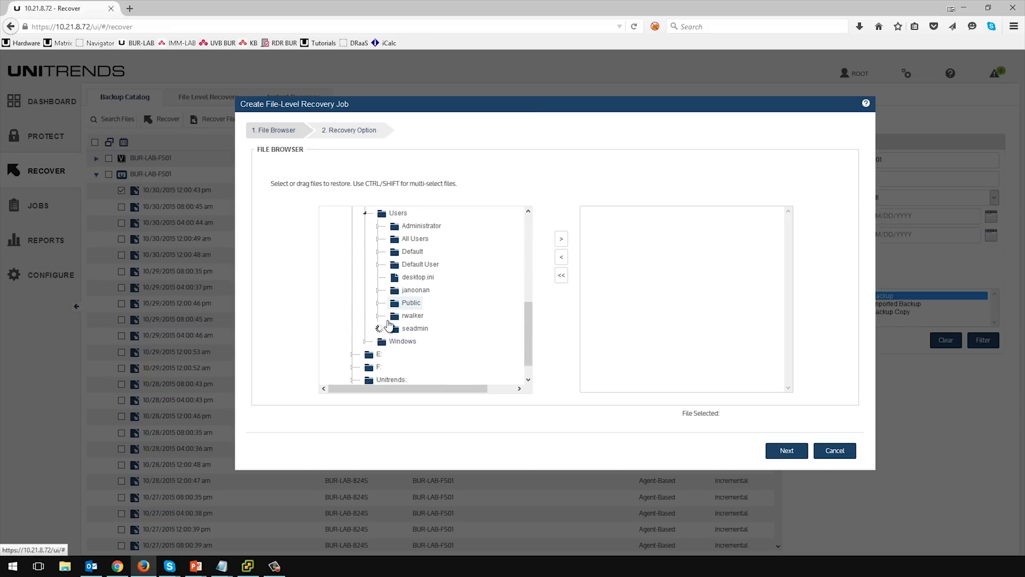
click(377, 328)
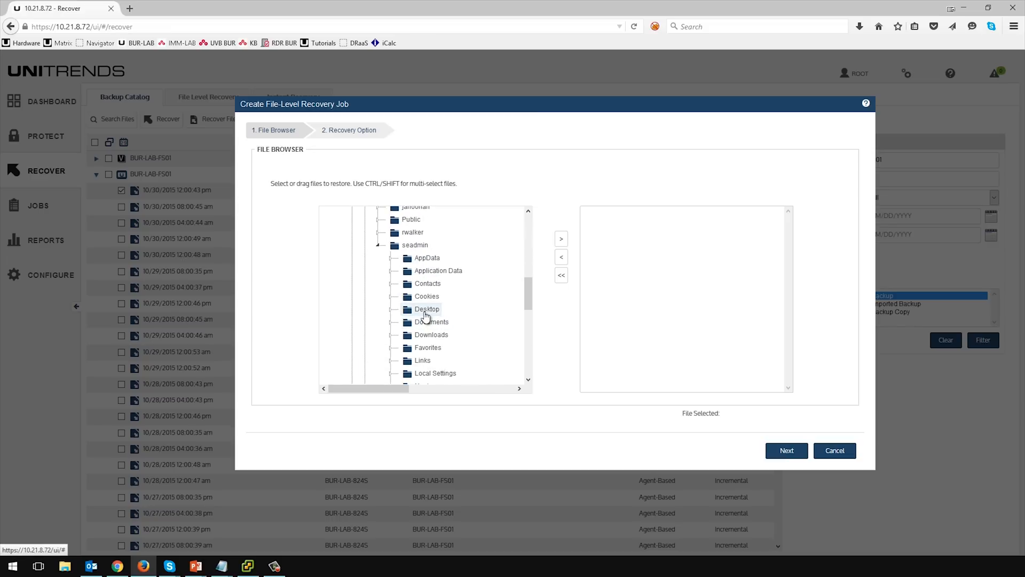
click(426, 309)
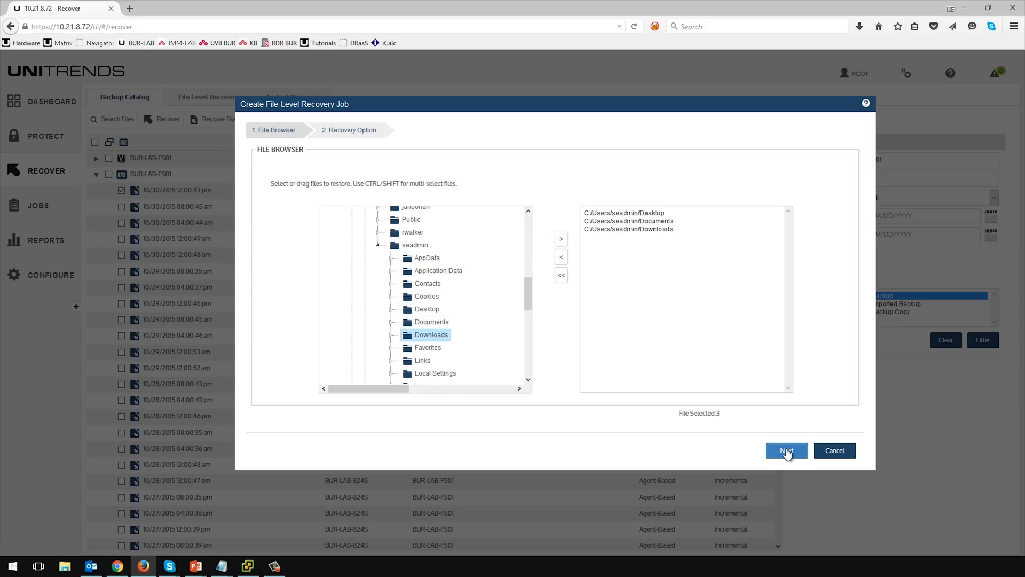
click(786, 451)
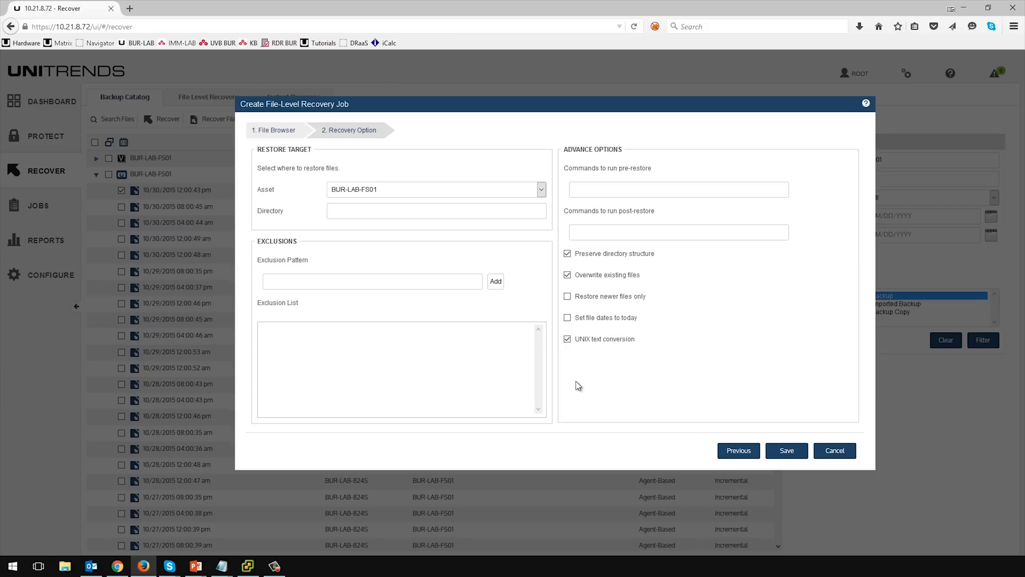
Step: Set the file-level restore directory to C:\temp on BUR-LAB-FS01
click(436, 210)
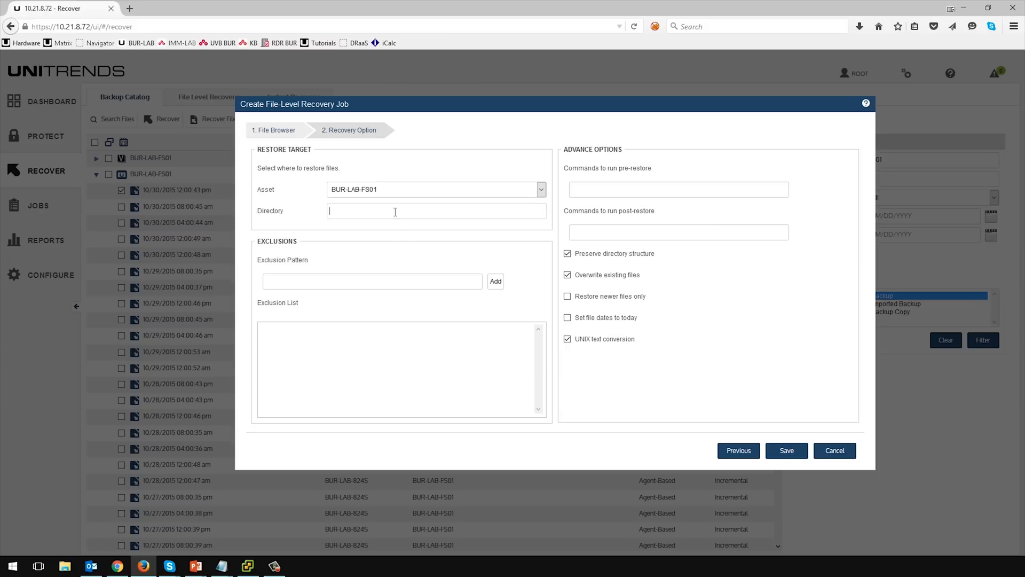
click(541, 189)
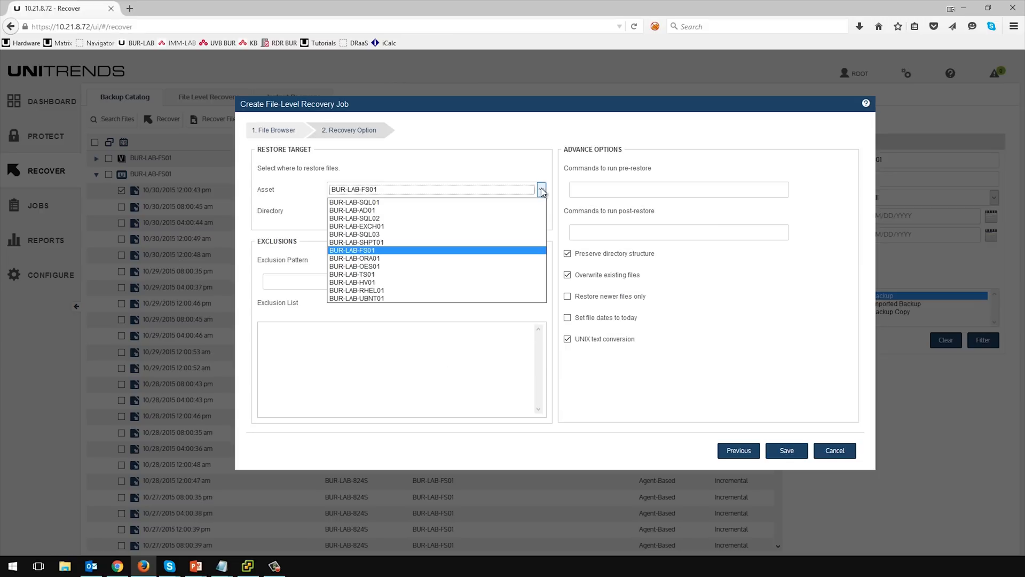
text(C)
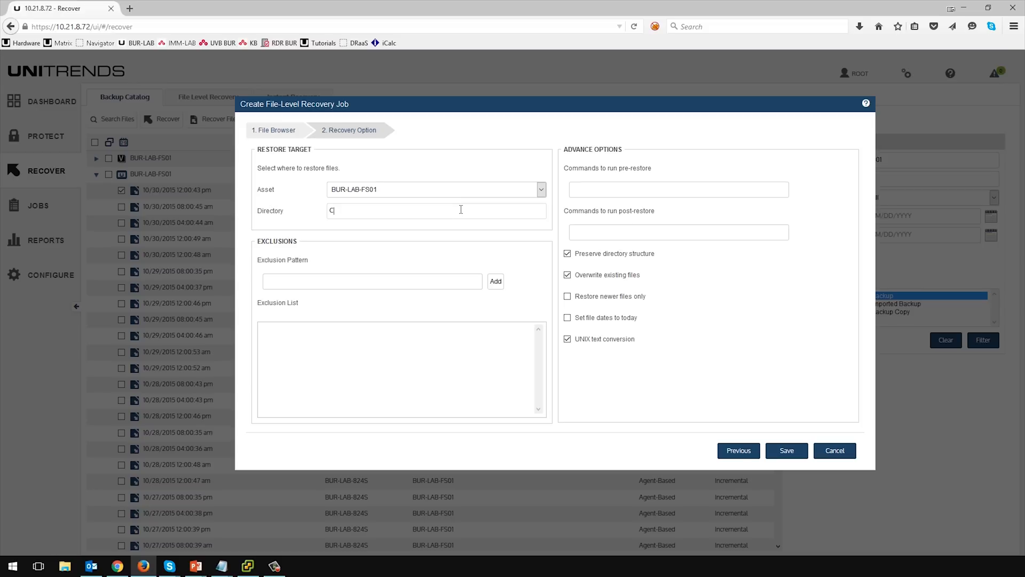
text(:\temp)
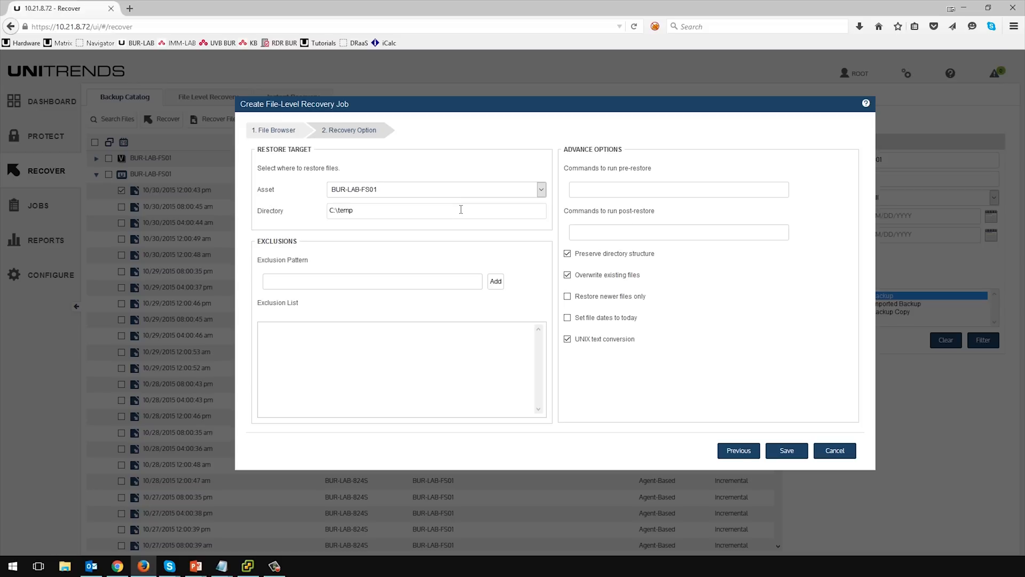
Step: Save and start the file-level recovery job, then dismiss the job-started notice
click(372, 281)
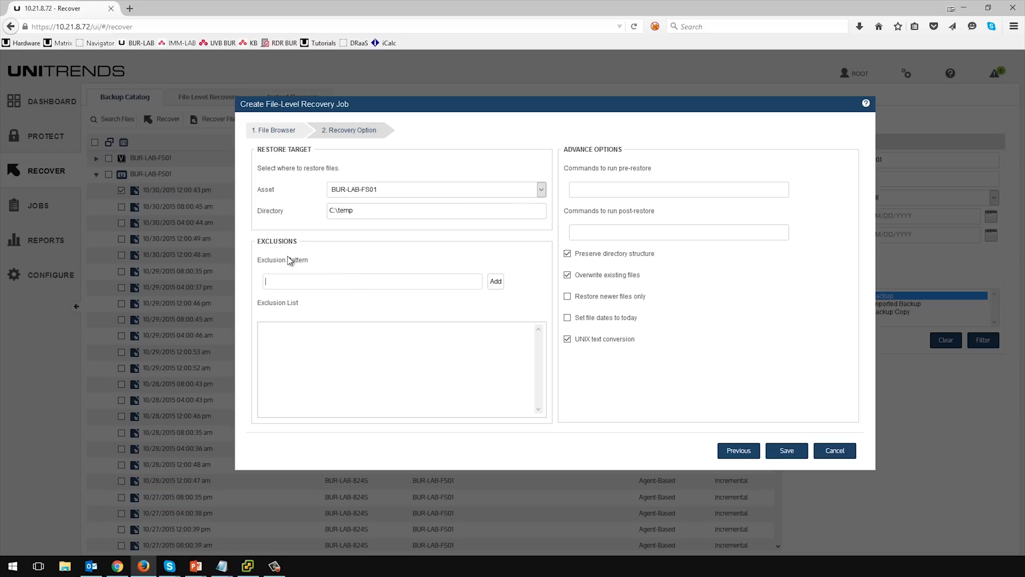
mouse_move(295, 337)
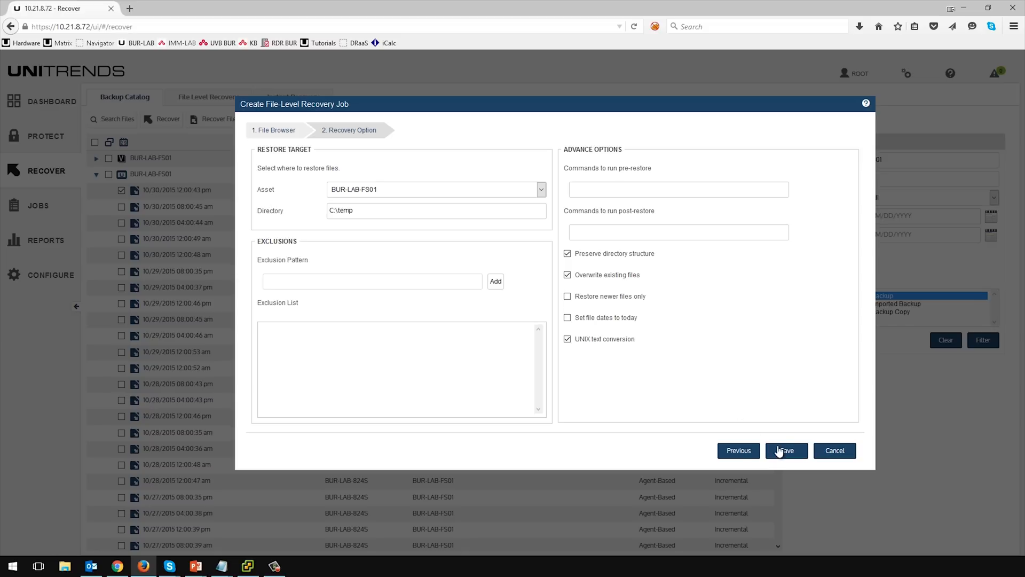
click(786, 450)
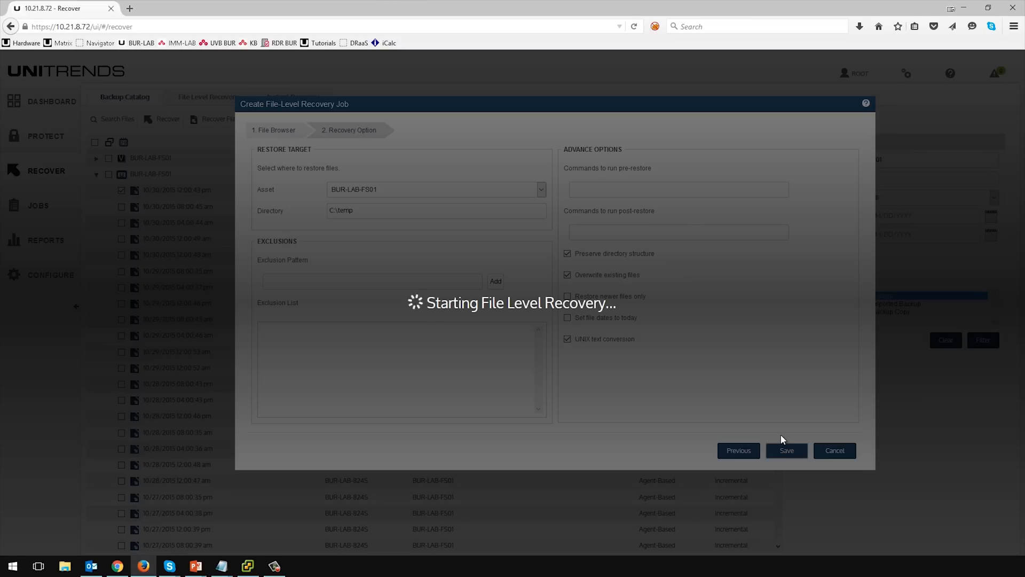
click(786, 449)
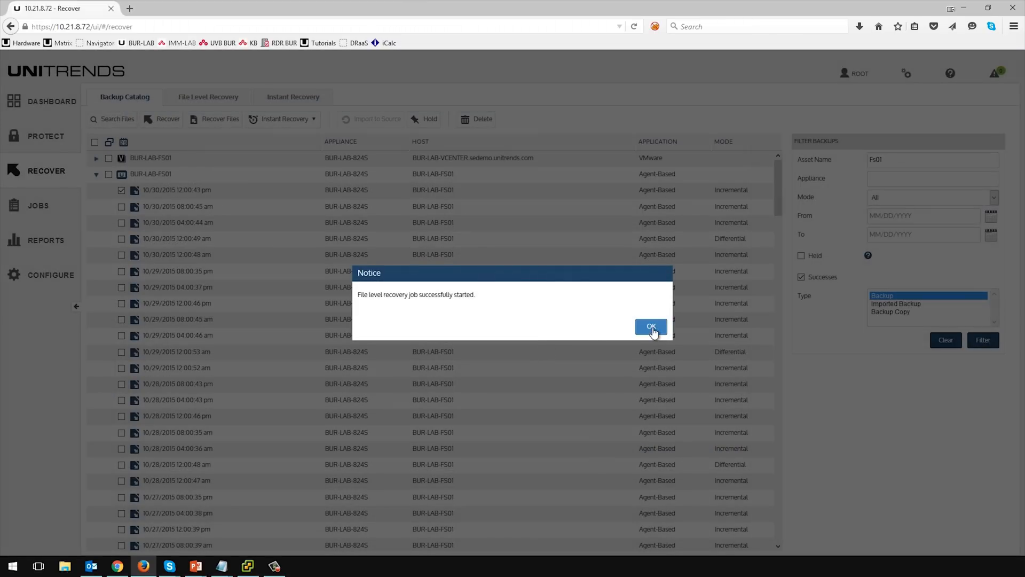
click(649, 326)
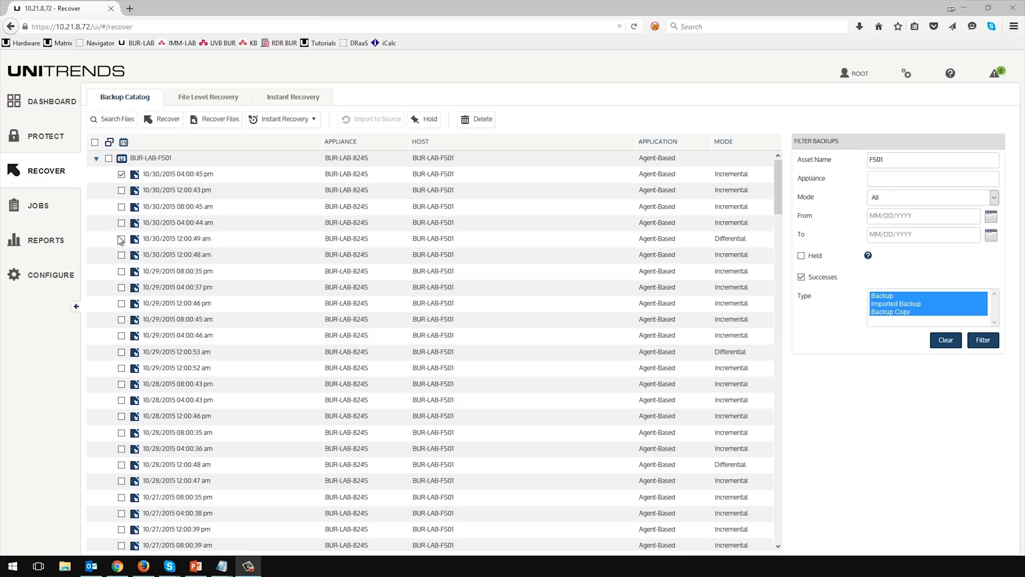
mouse_move(117, 134)
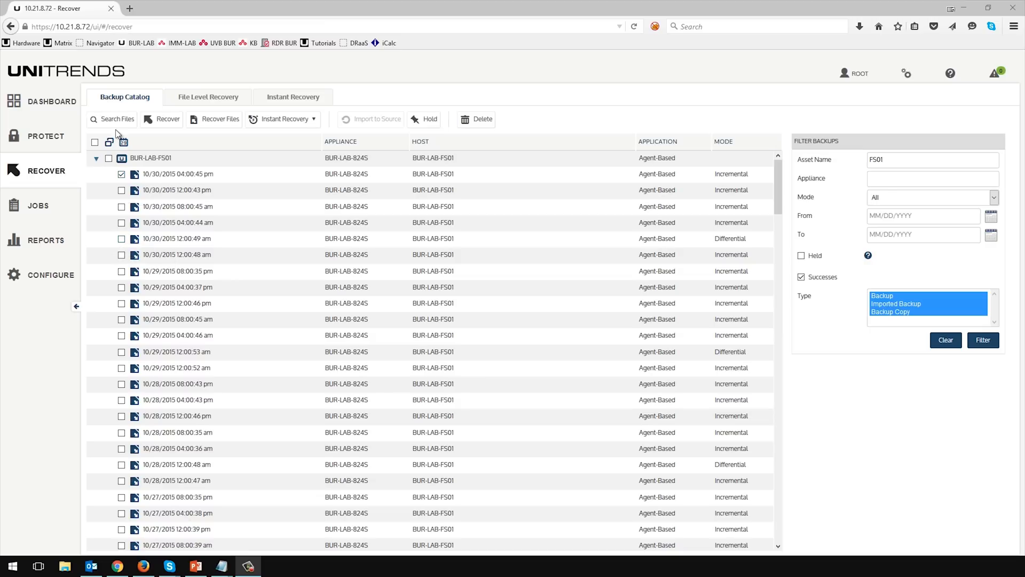
Step: Start a file search on asset BUR-LAB-FS01 with search string *.pdf
click(116, 119)
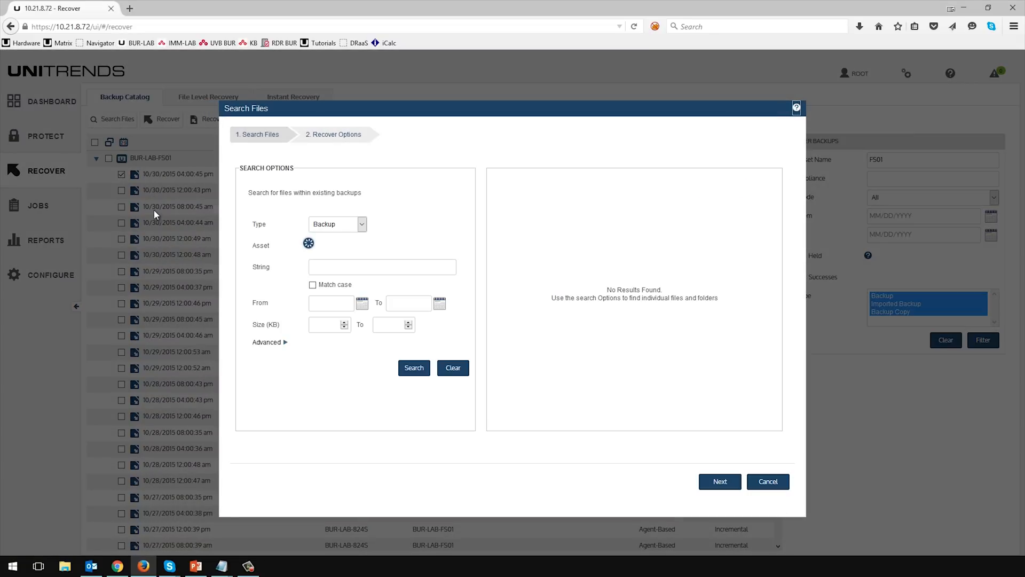
click(368, 245)
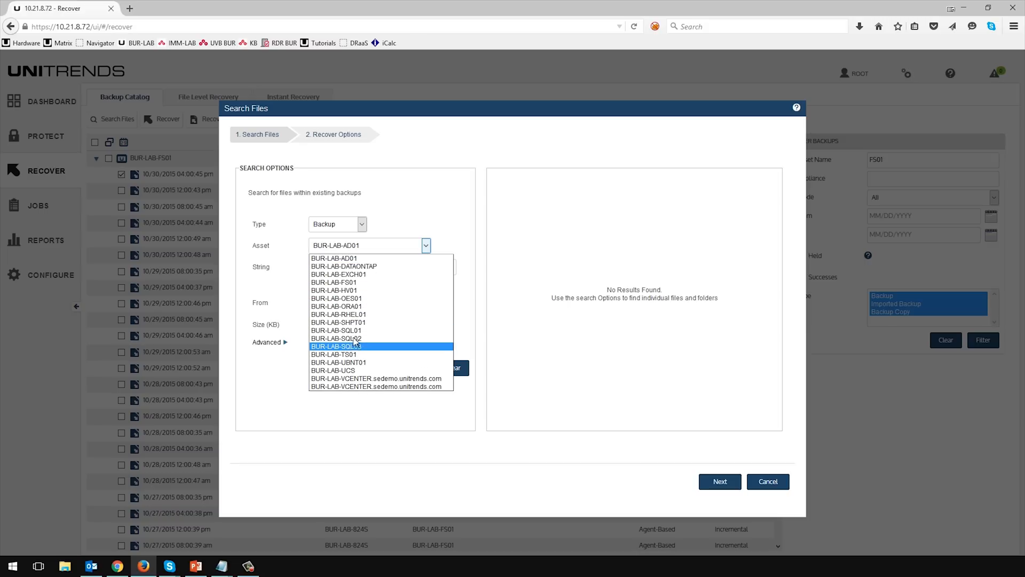
click(334, 282)
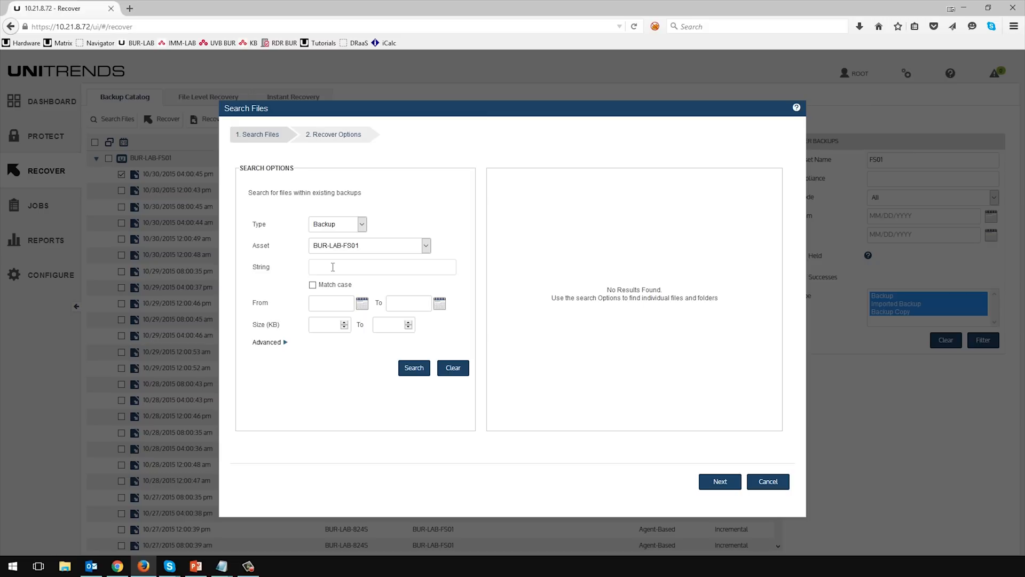
text(*)
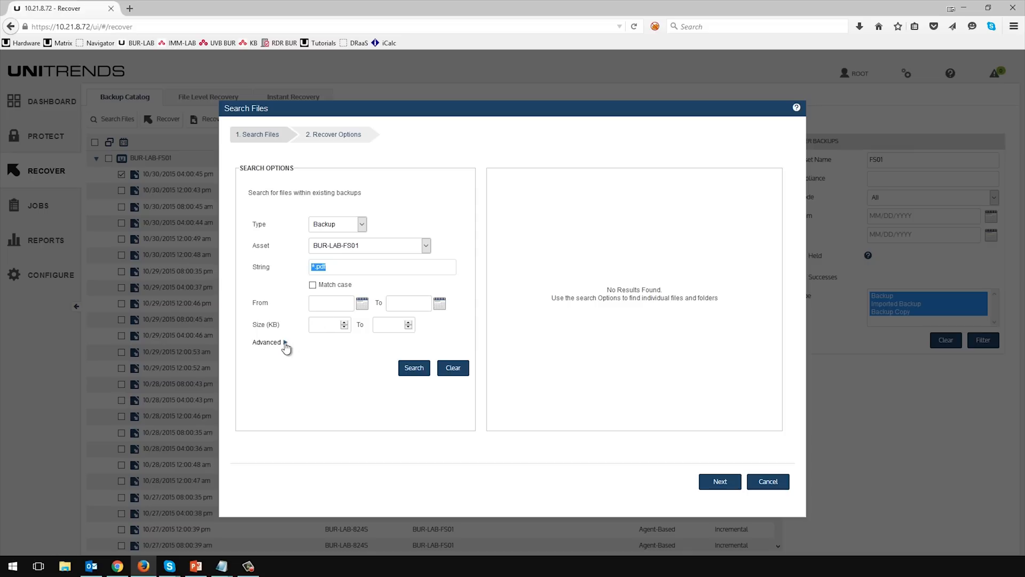
Step: Leave regular-expression matching unchecked under Advanced options and run the search
click(267, 341)
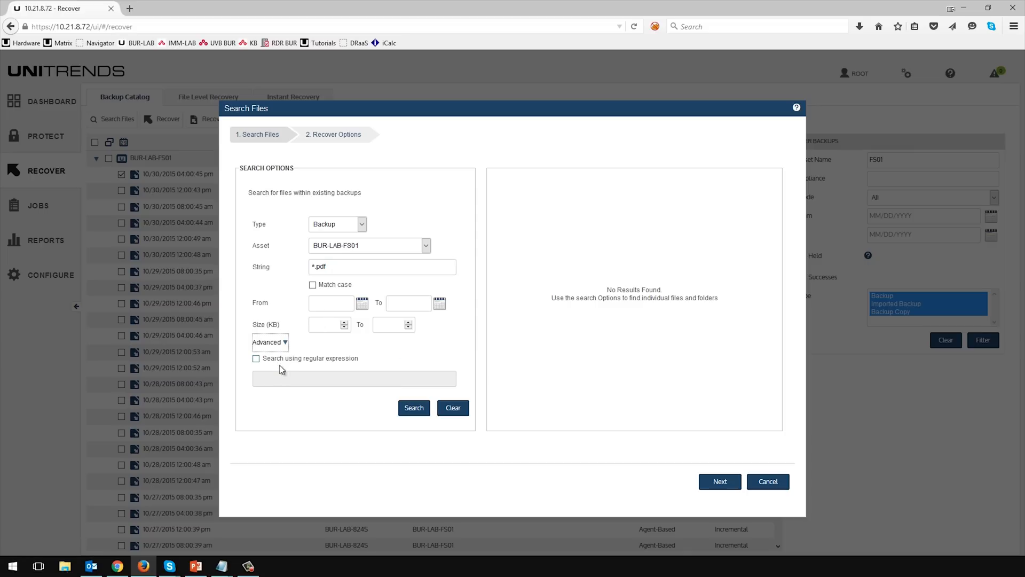
click(256, 358)
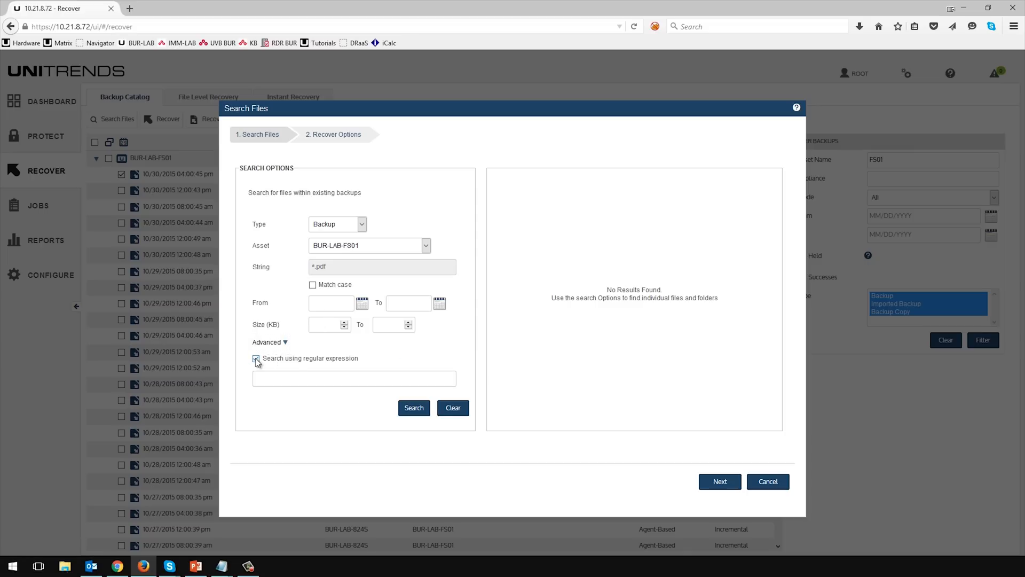
click(256, 358)
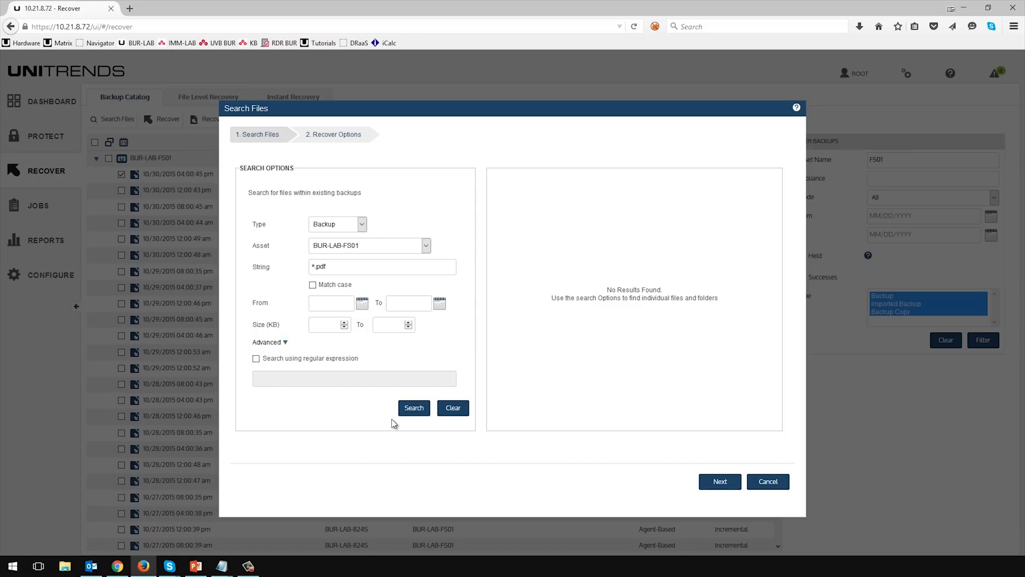
click(414, 407)
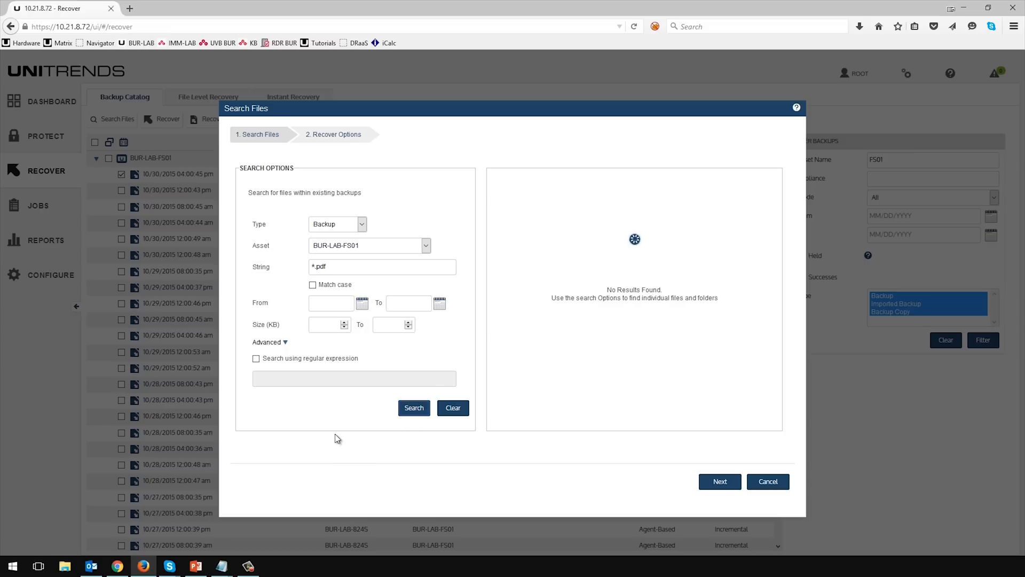
Step: Clear the select-all in the 37 PDF results, keep four files, and continue
click(413, 407)
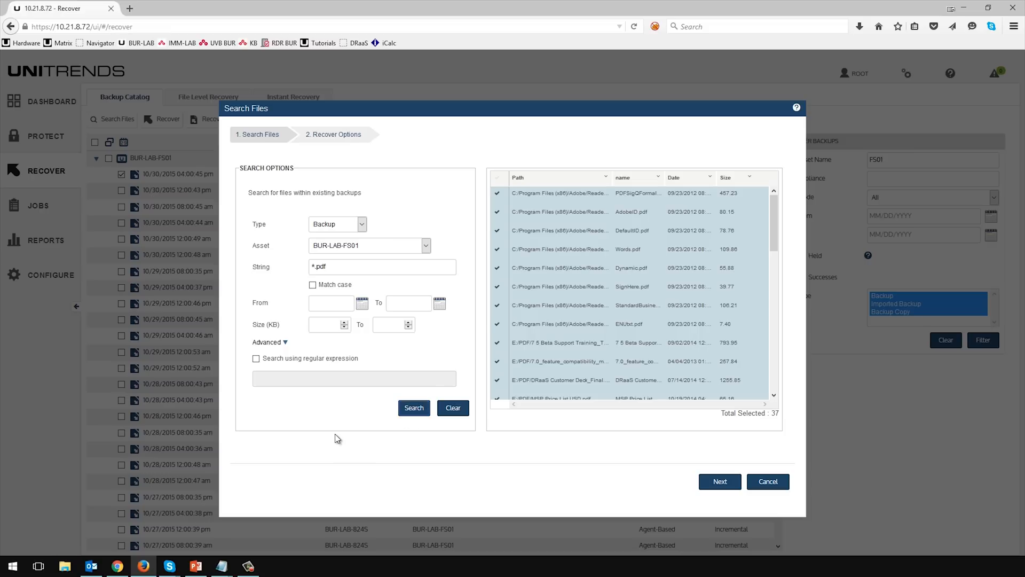
mouse_move(742, 253)
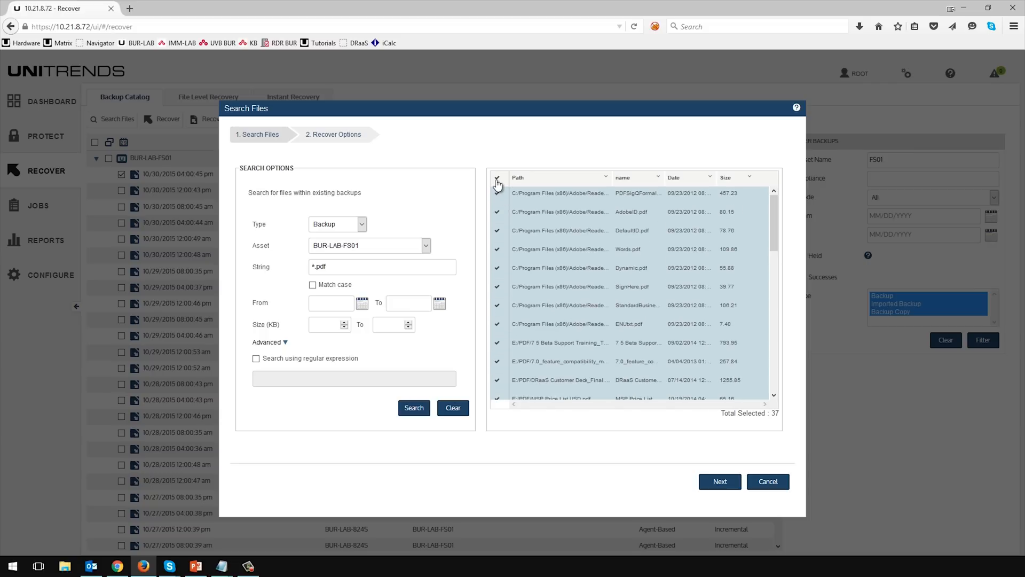
click(497, 178)
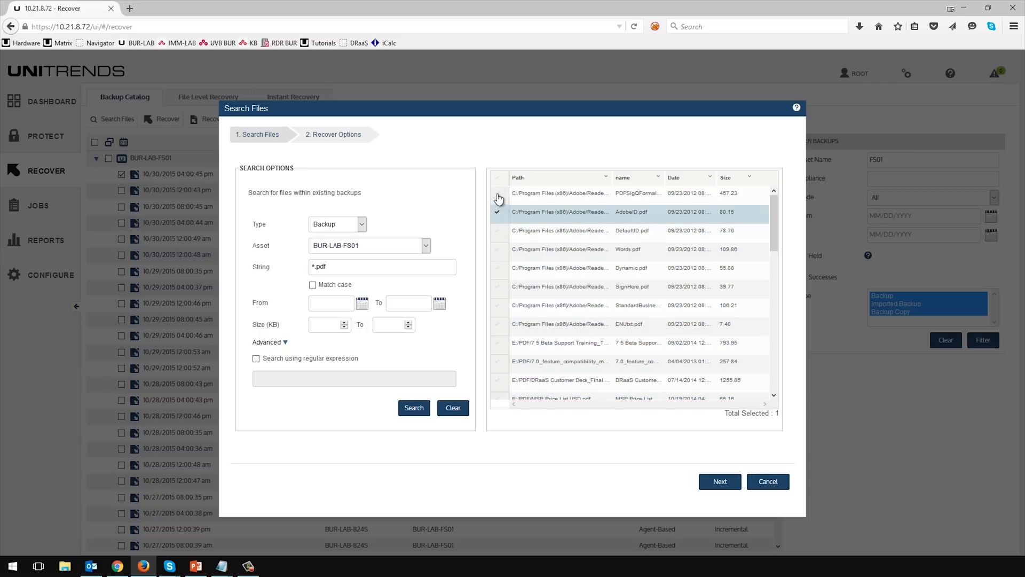
click(498, 251)
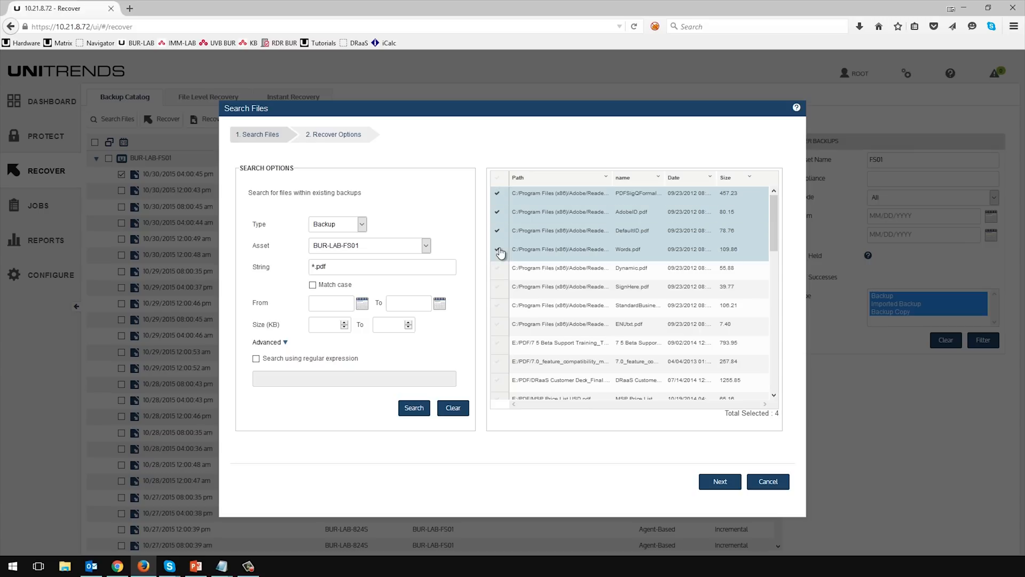
click(719, 481)
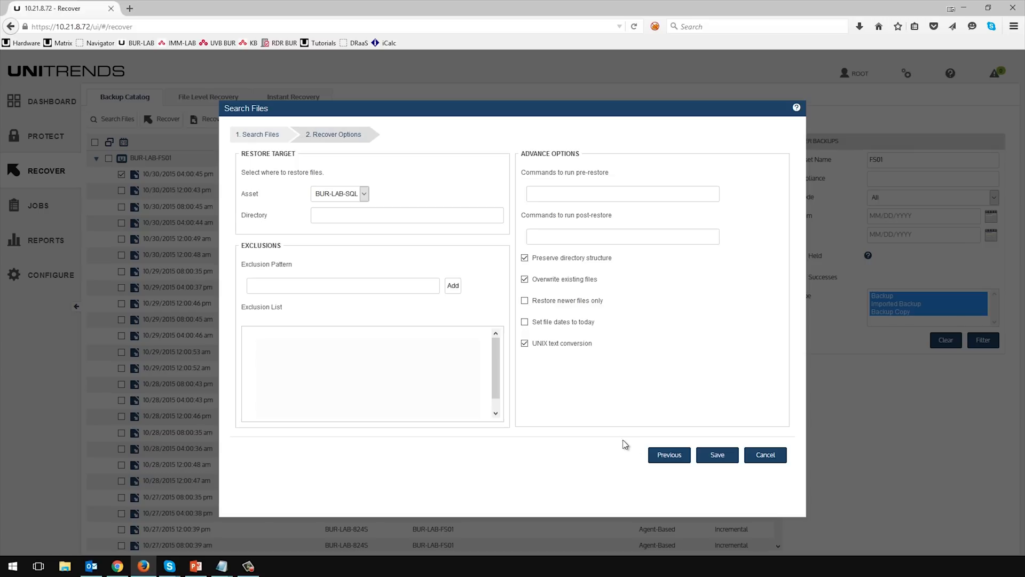
mouse_move(369, 194)
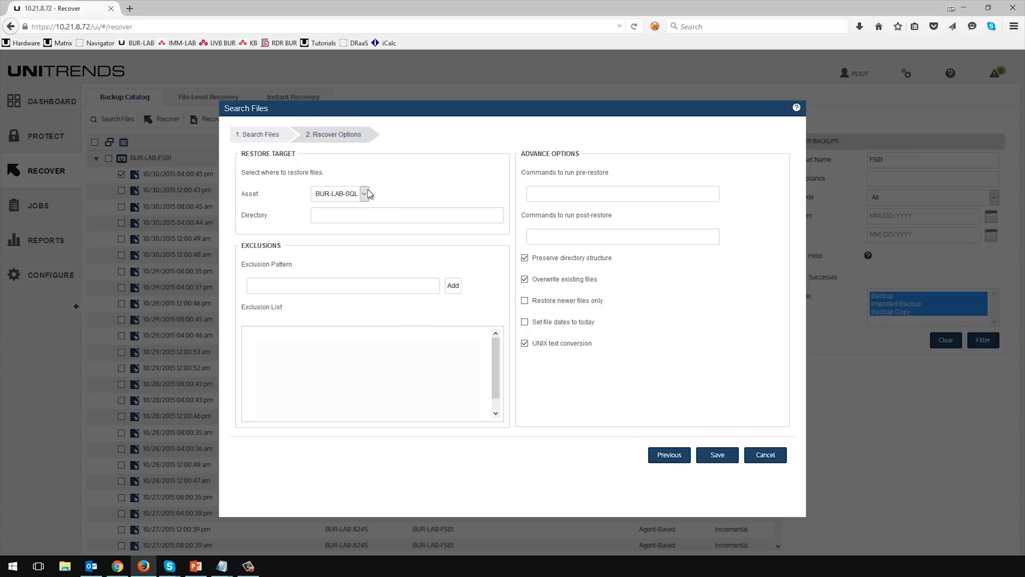
Step: Restore the selected PDFs to C:\temp on BUR-LAB-FS01 and save to start the job
click(363, 193)
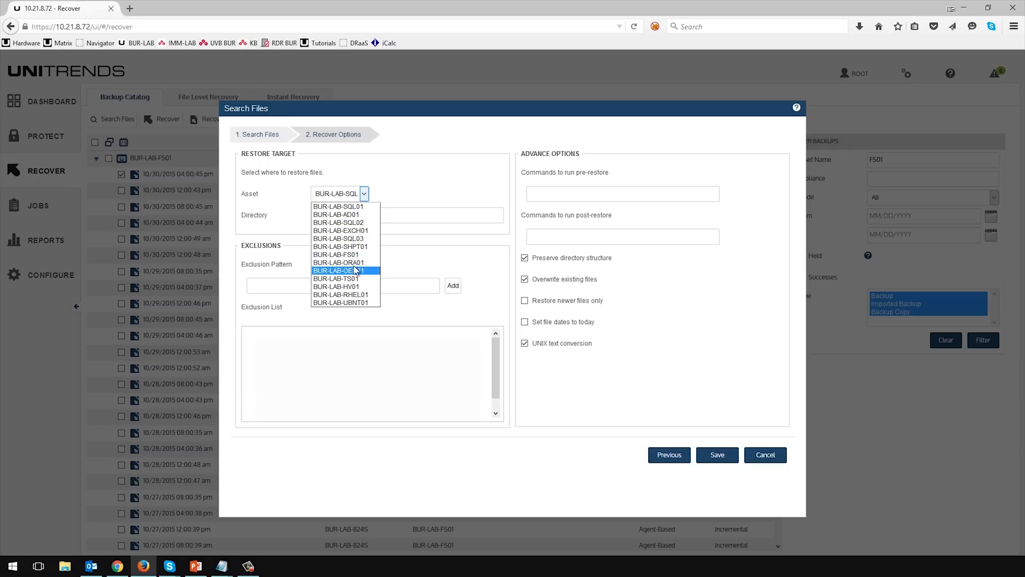
click(337, 270)
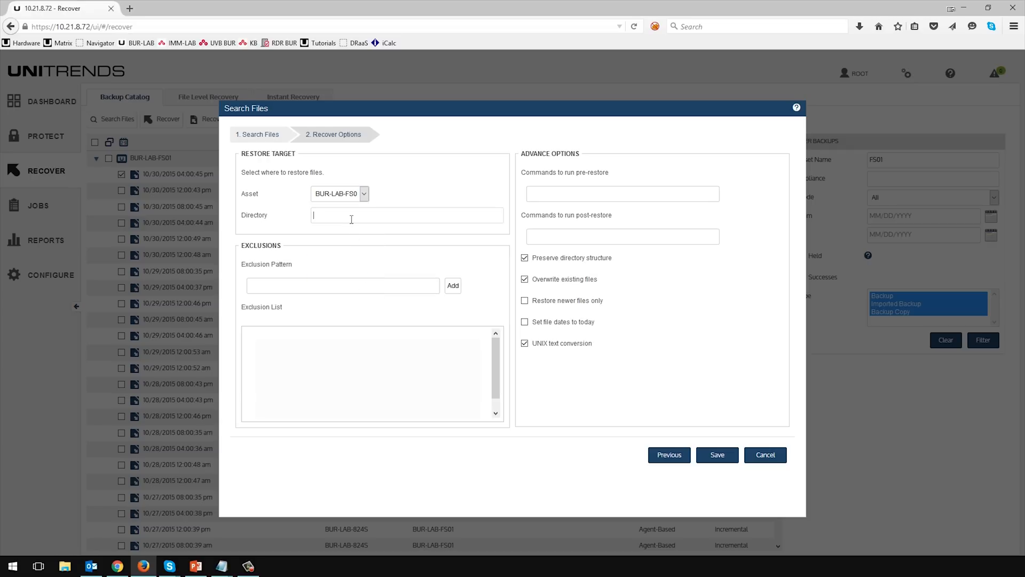
text(C:\temp)
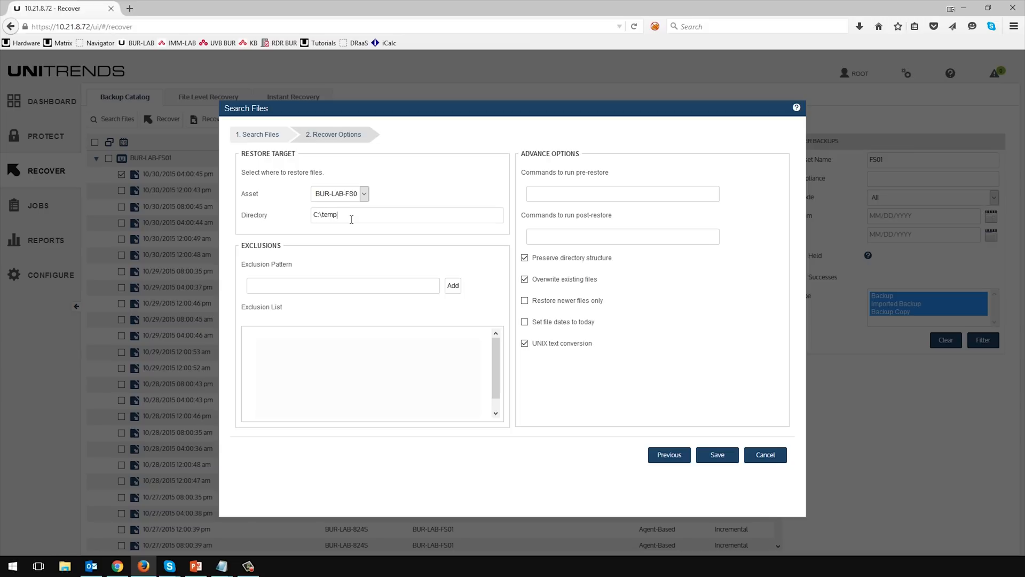
mouse_move(289, 265)
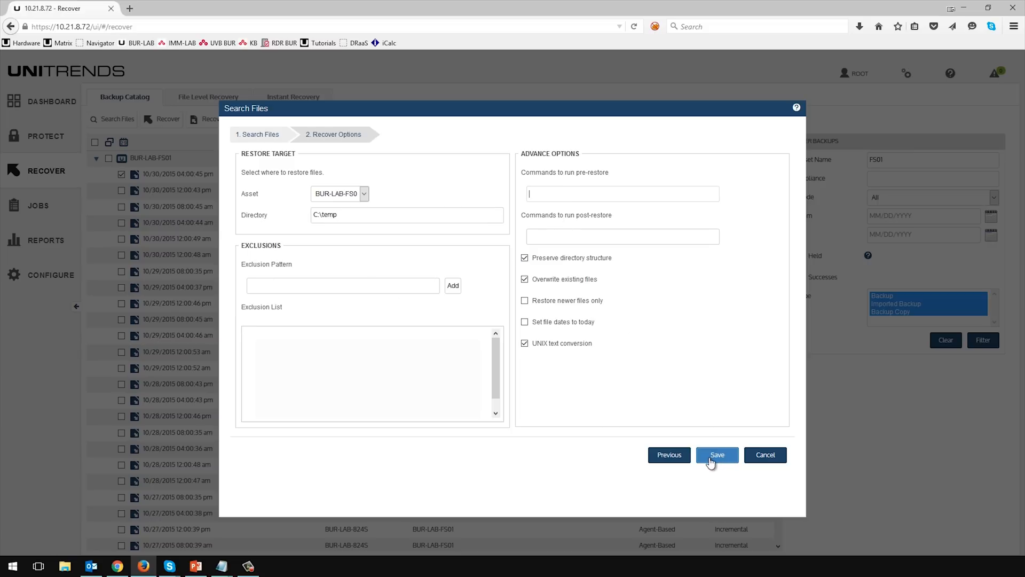
click(716, 454)
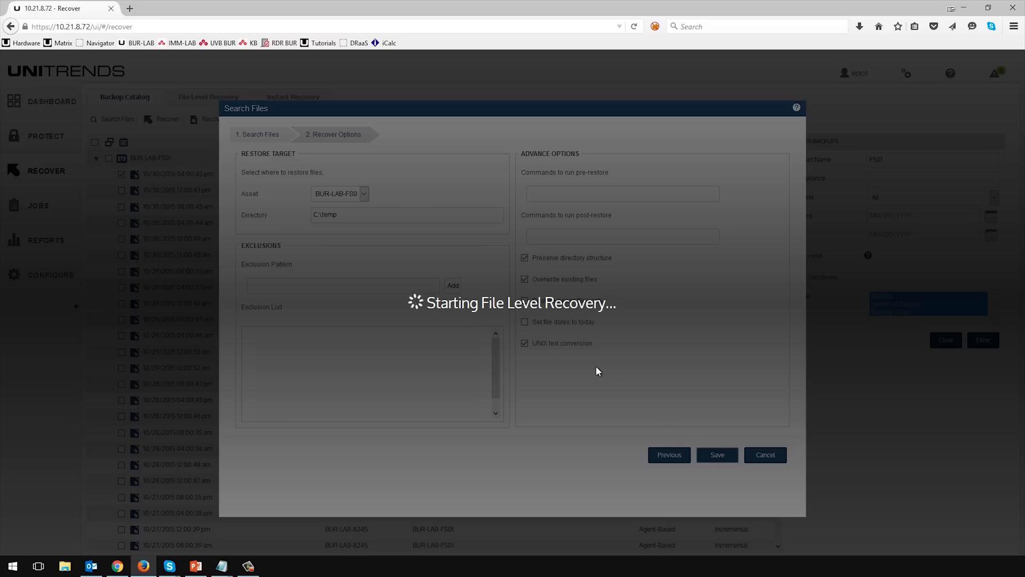
click(716, 454)
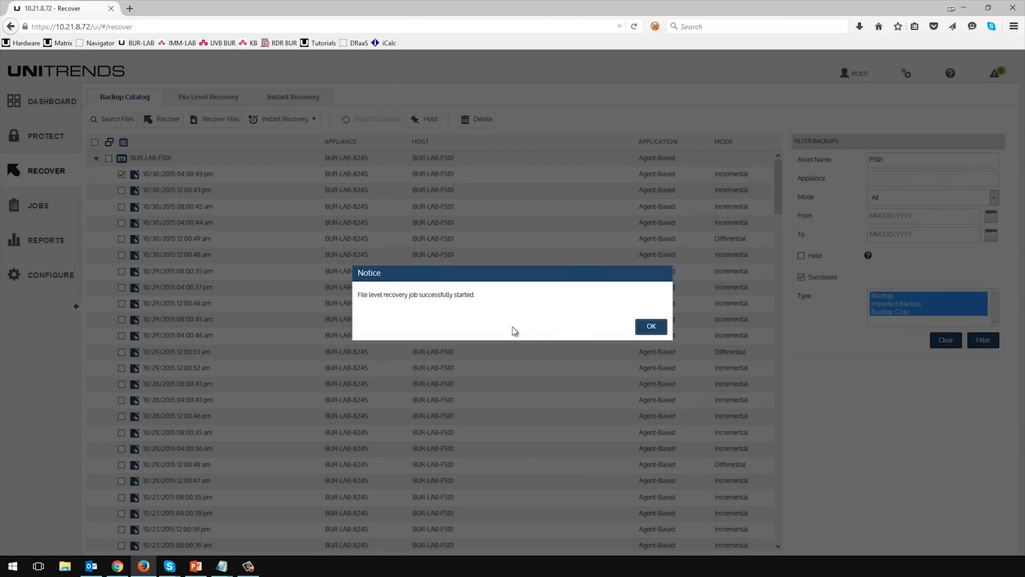